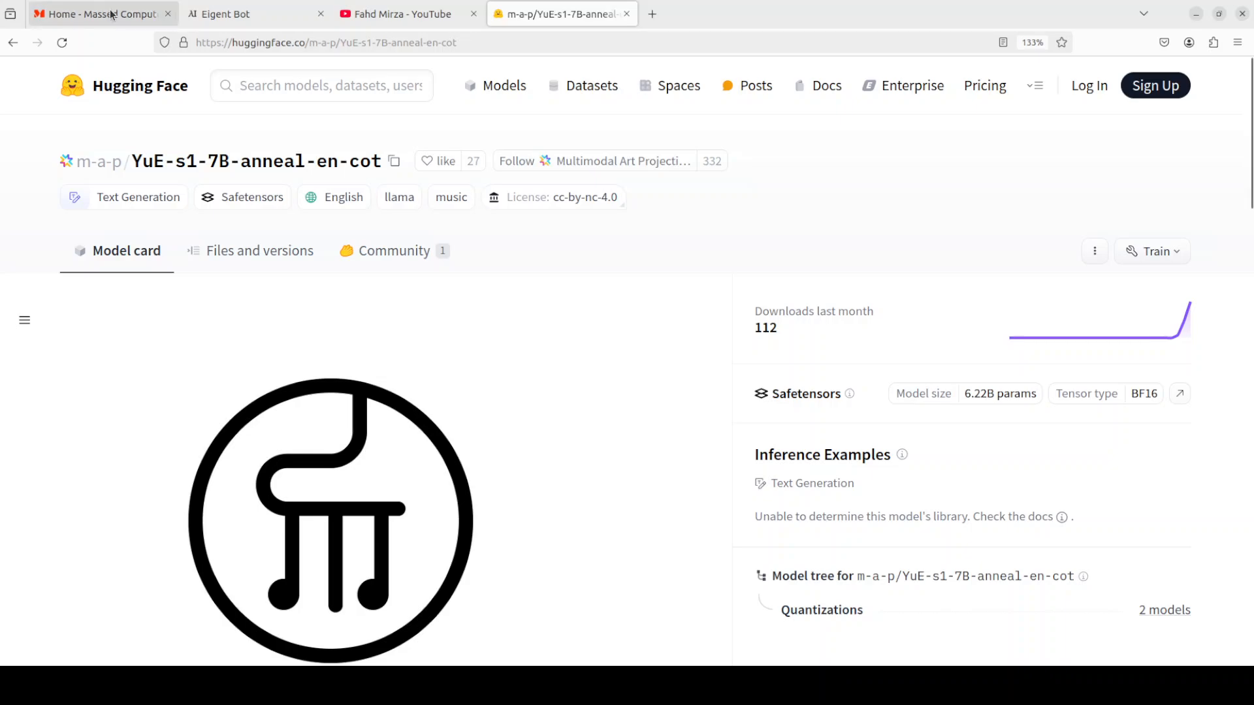
Step: Switch to the VM terminal and enter nvidia-smi to check the H100 GPU
click(98, 15)
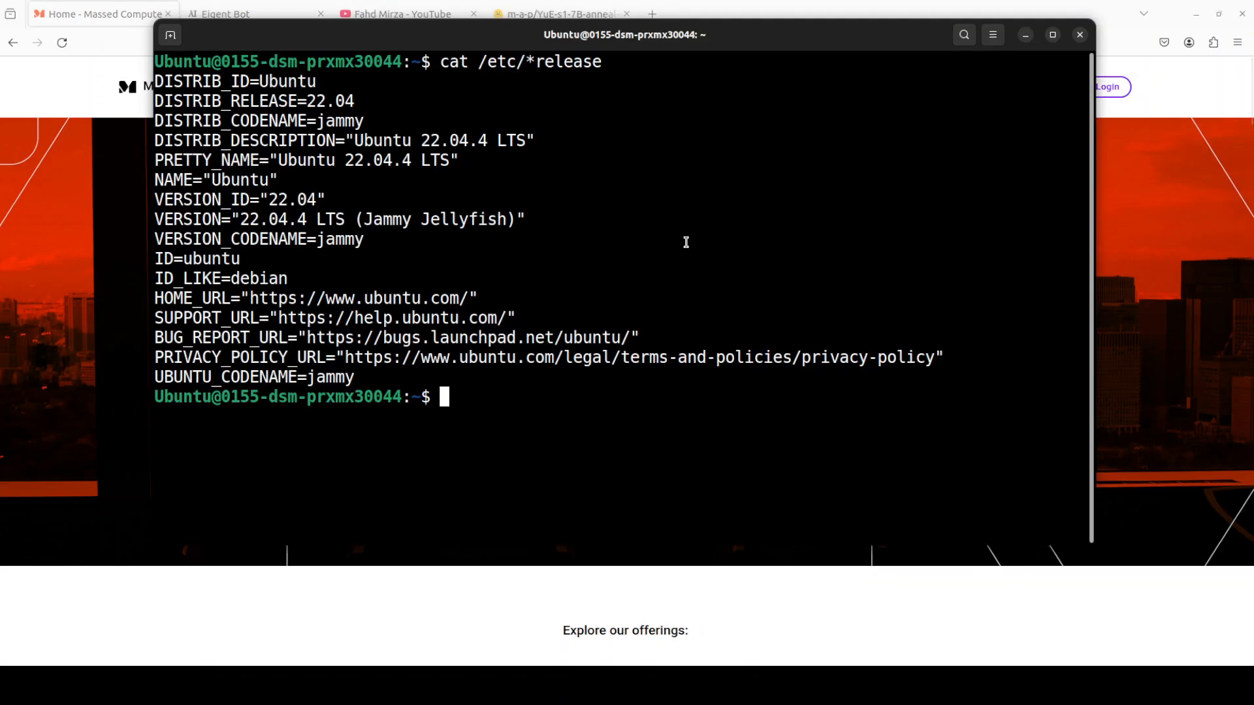
text(nvidia-smi)
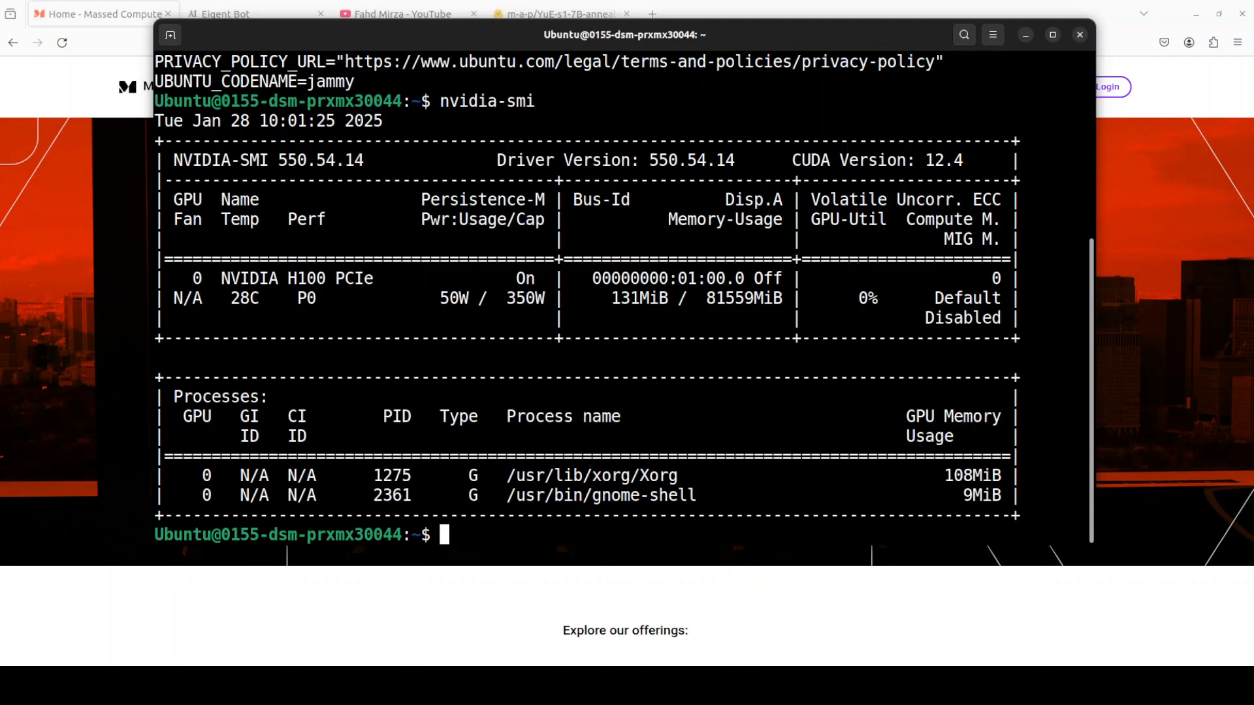
mouse_move(633, 252)
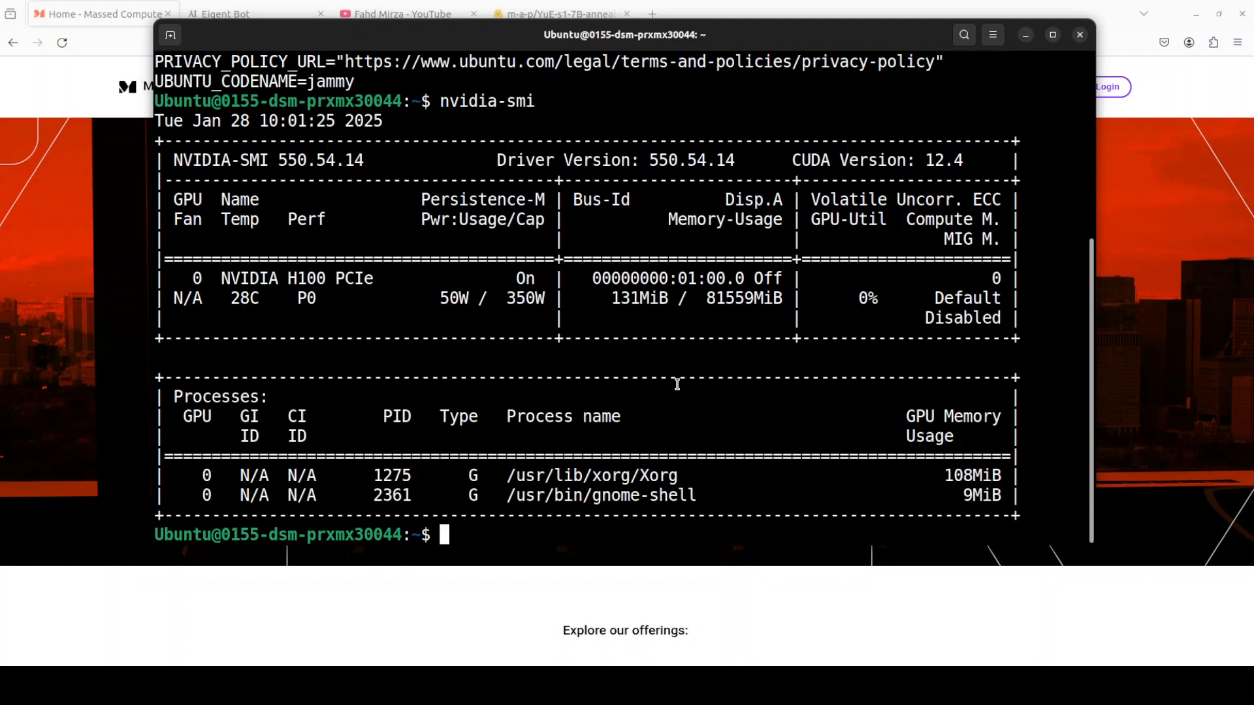
Step: Enter the command creating and activating conda environment 'ai' with Python 3.11
text(conda create -n ai python=3.11 -y && conda activate ai)
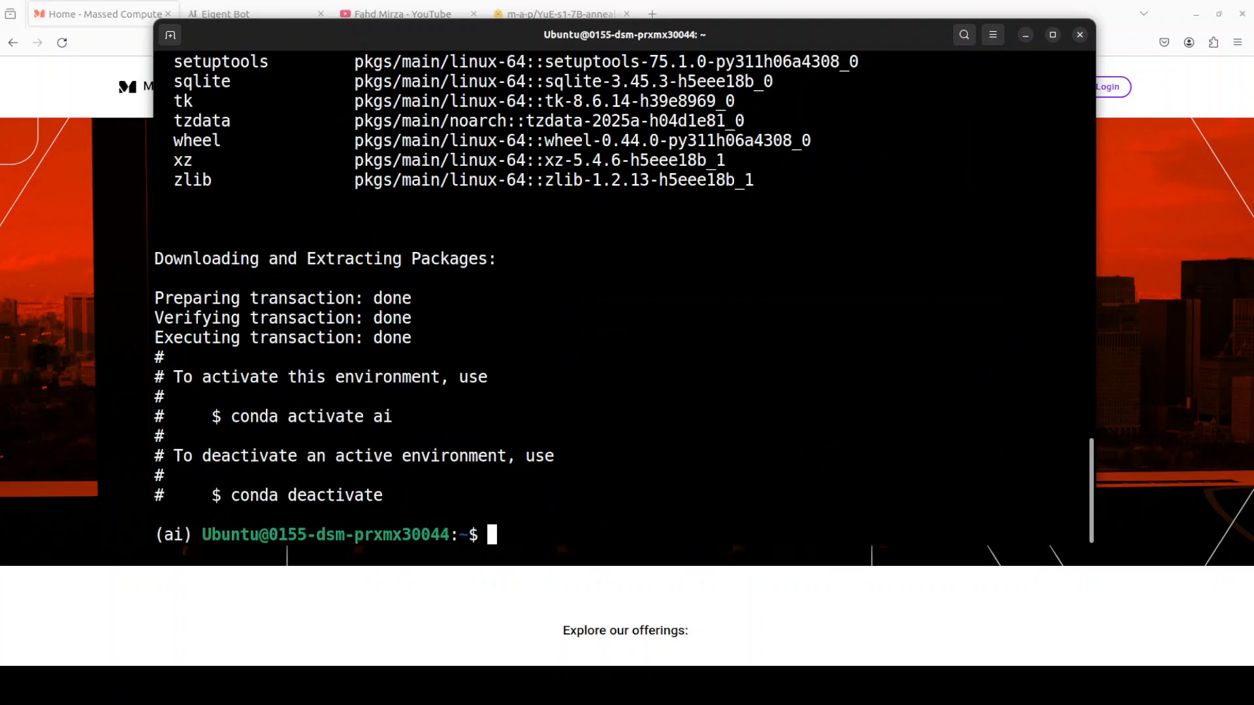
mouse_move(808, 446)
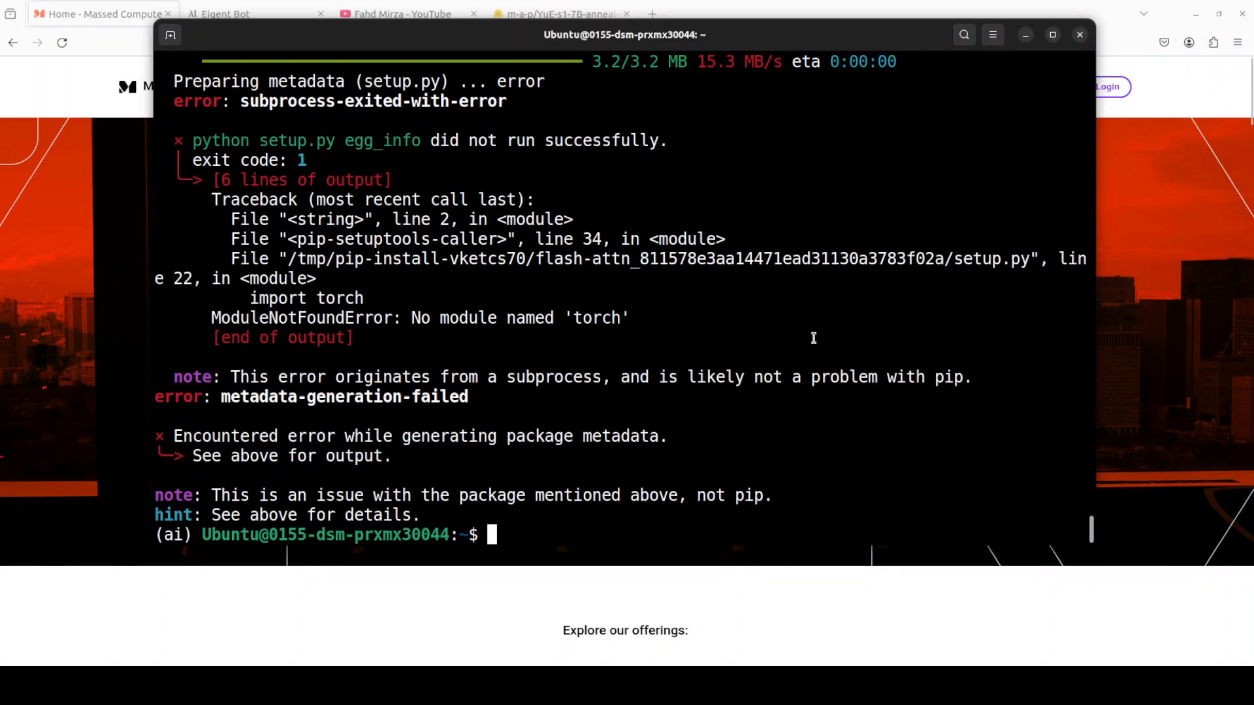
mouse_move(677, 327)
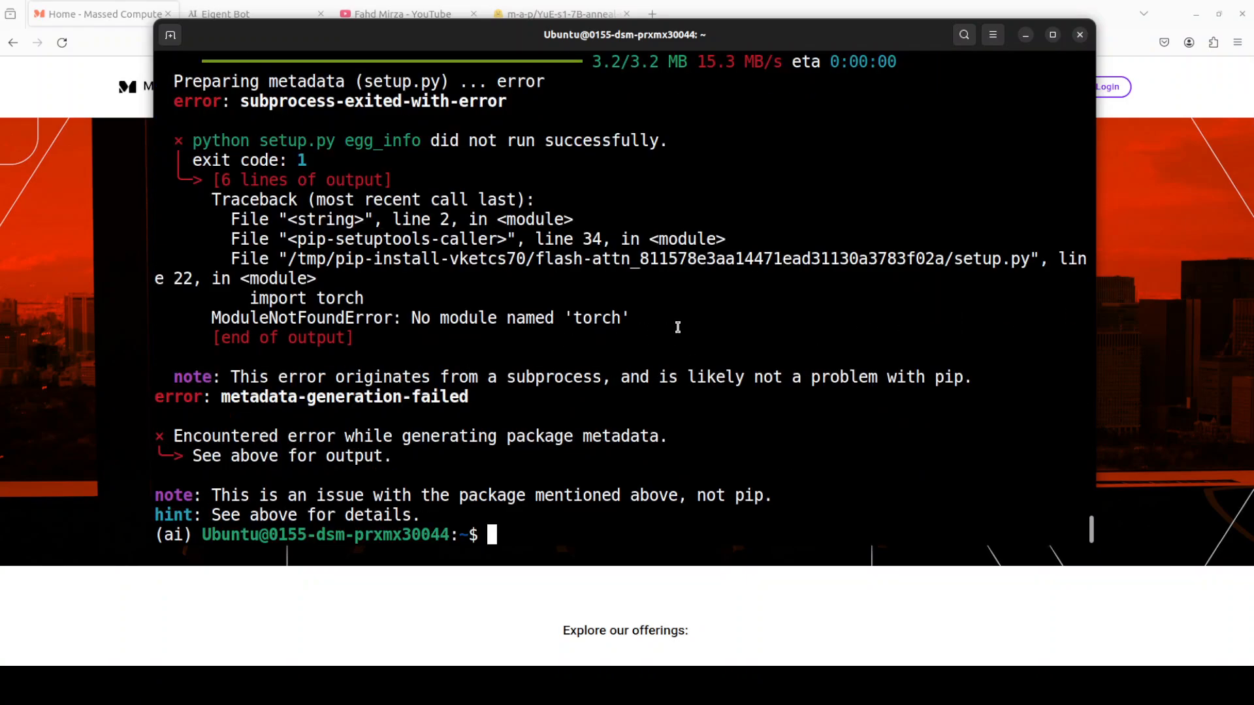
mouse_move(181, 485)
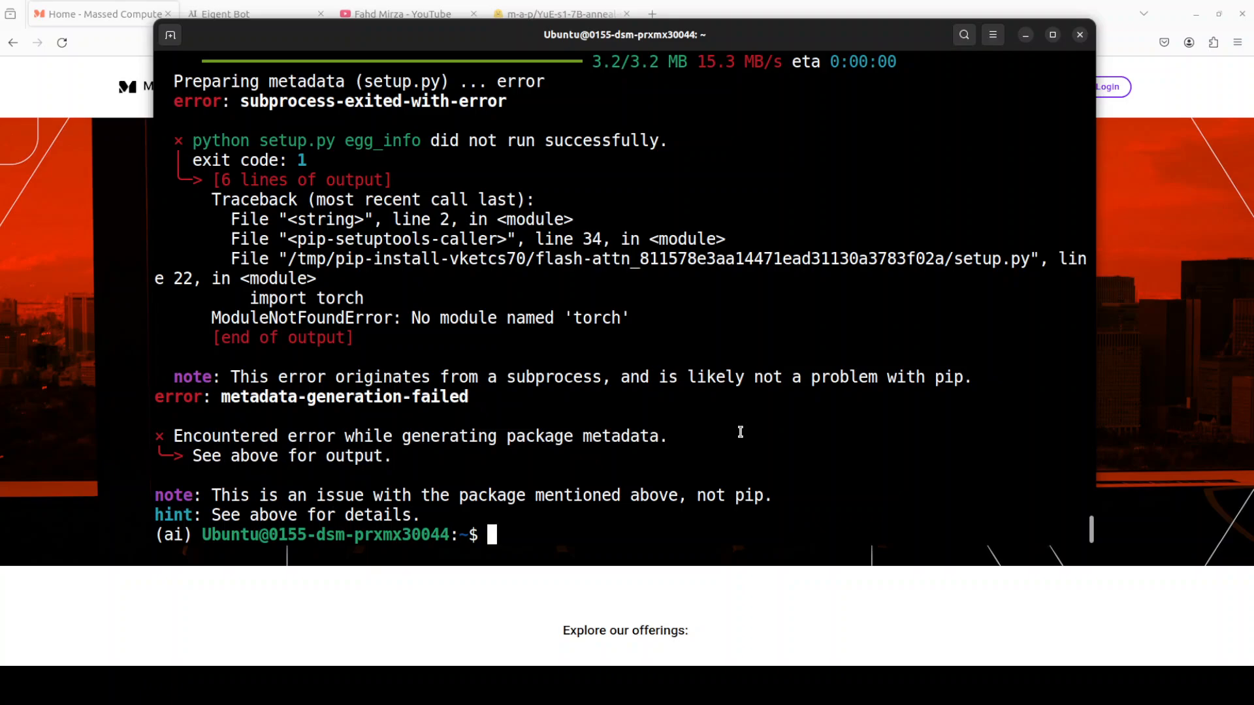
mouse_move(714, 417)
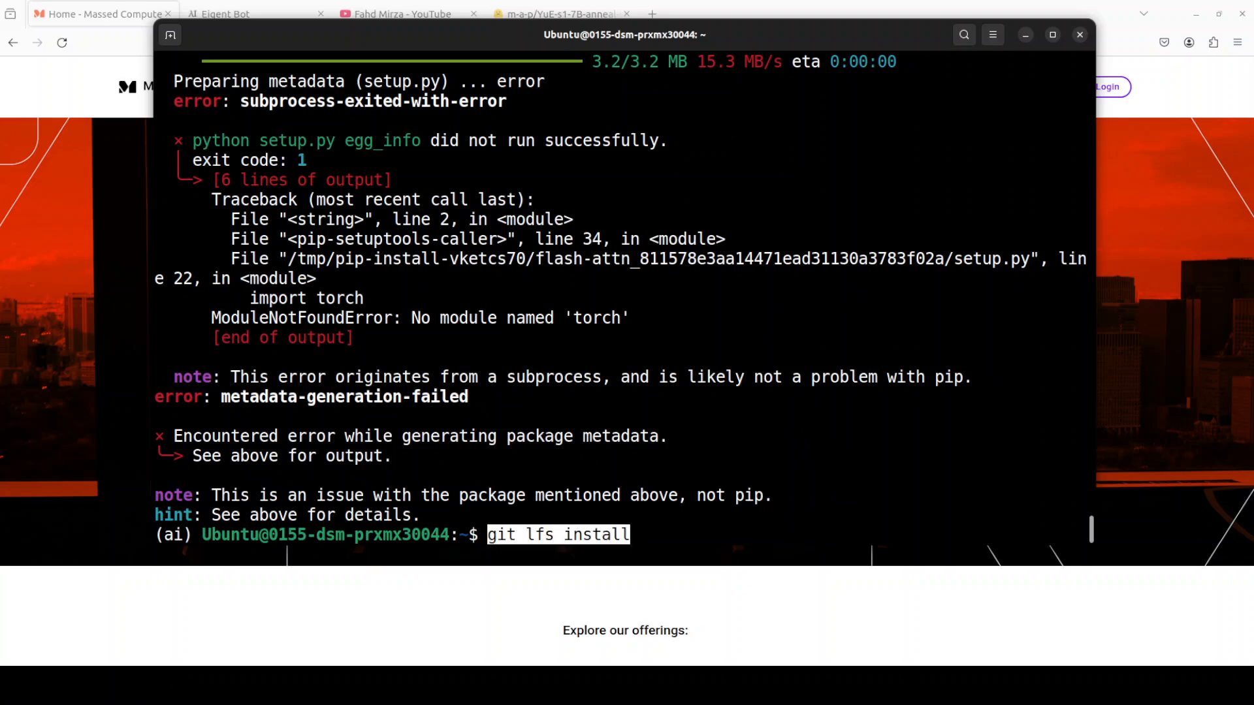
Step: Run git lfs install, clone YuE into its folder, and type pip install -r requirements.txt
key(Return)
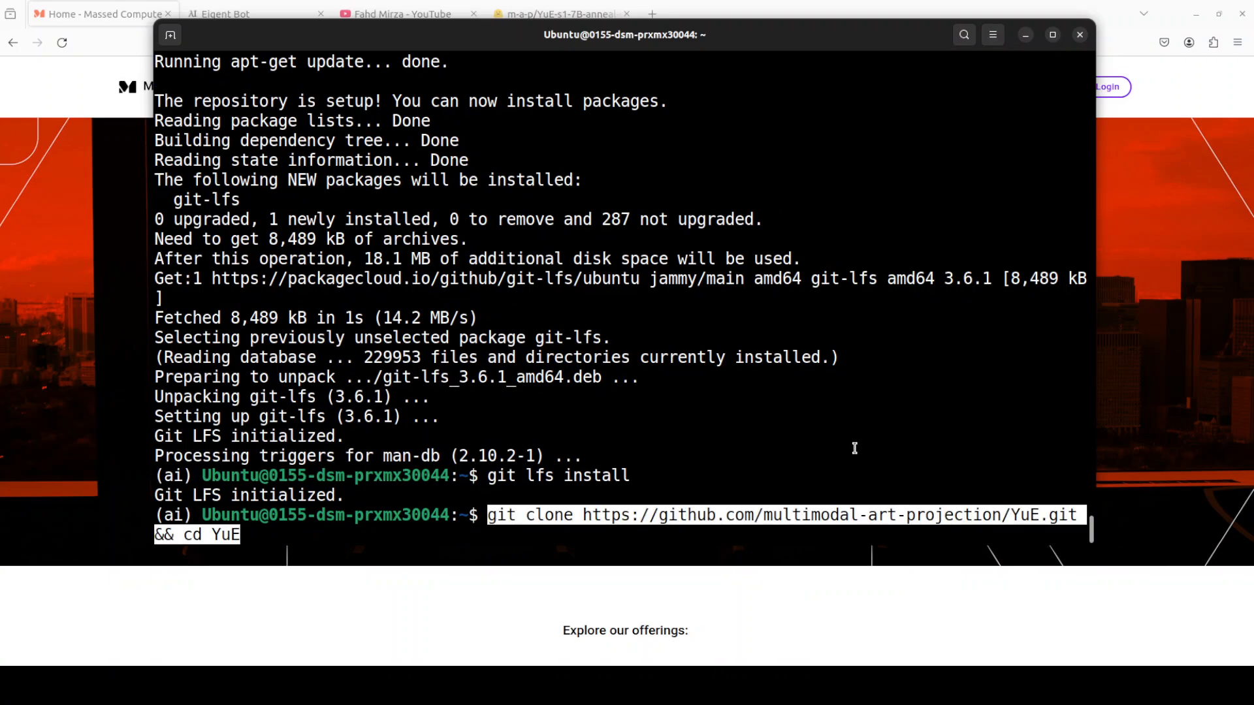
key(Return)
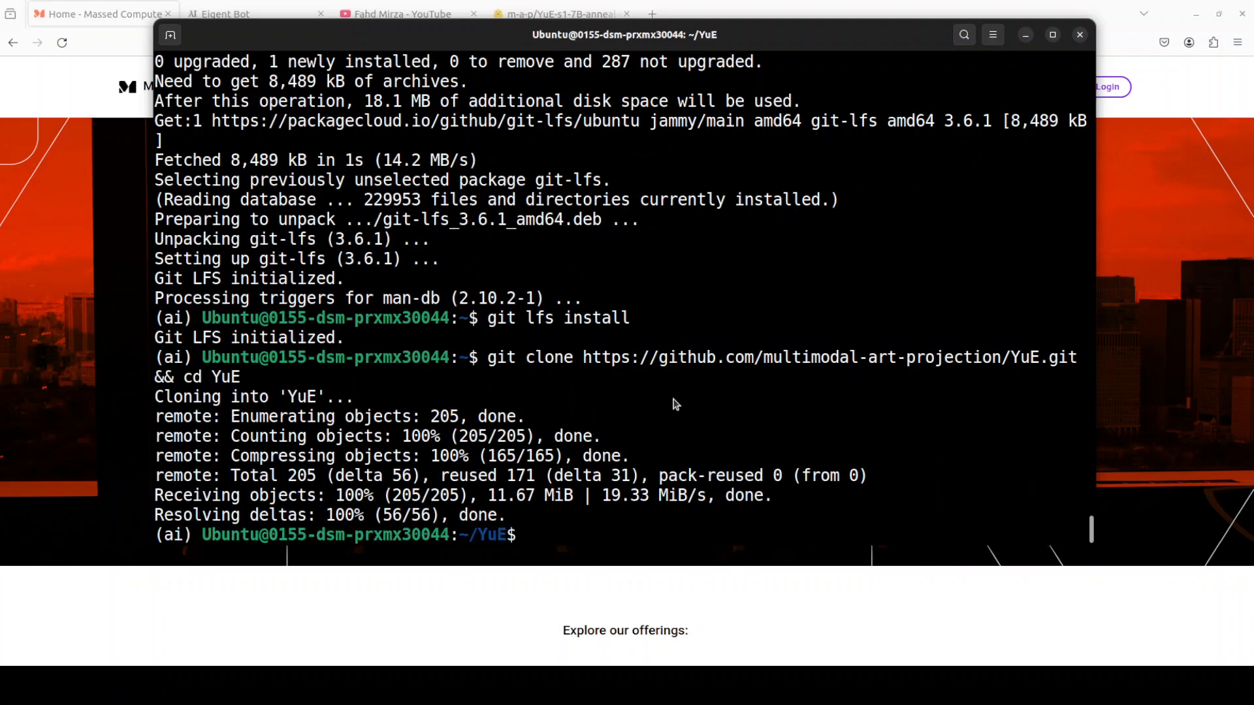
text(pip install -r requirements.txt)
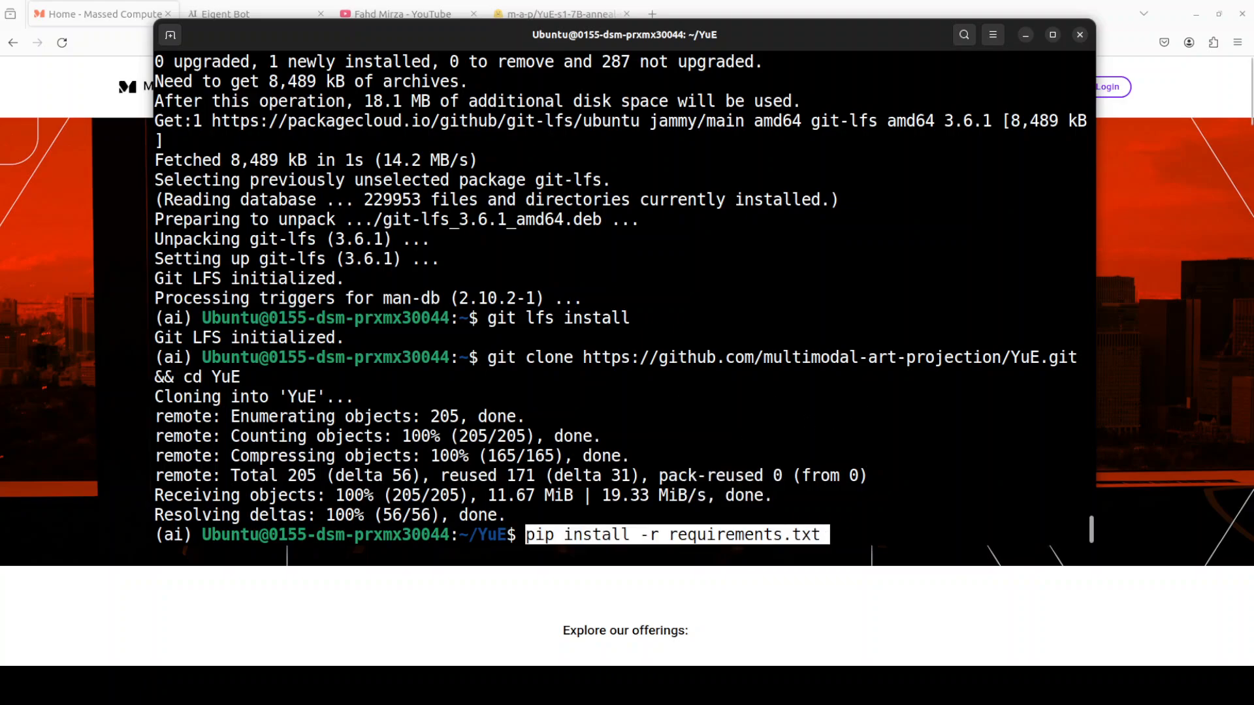
Step: Install YuE's requirements, then paste the flash-attn 2.7.3 pip install command
key(Return)
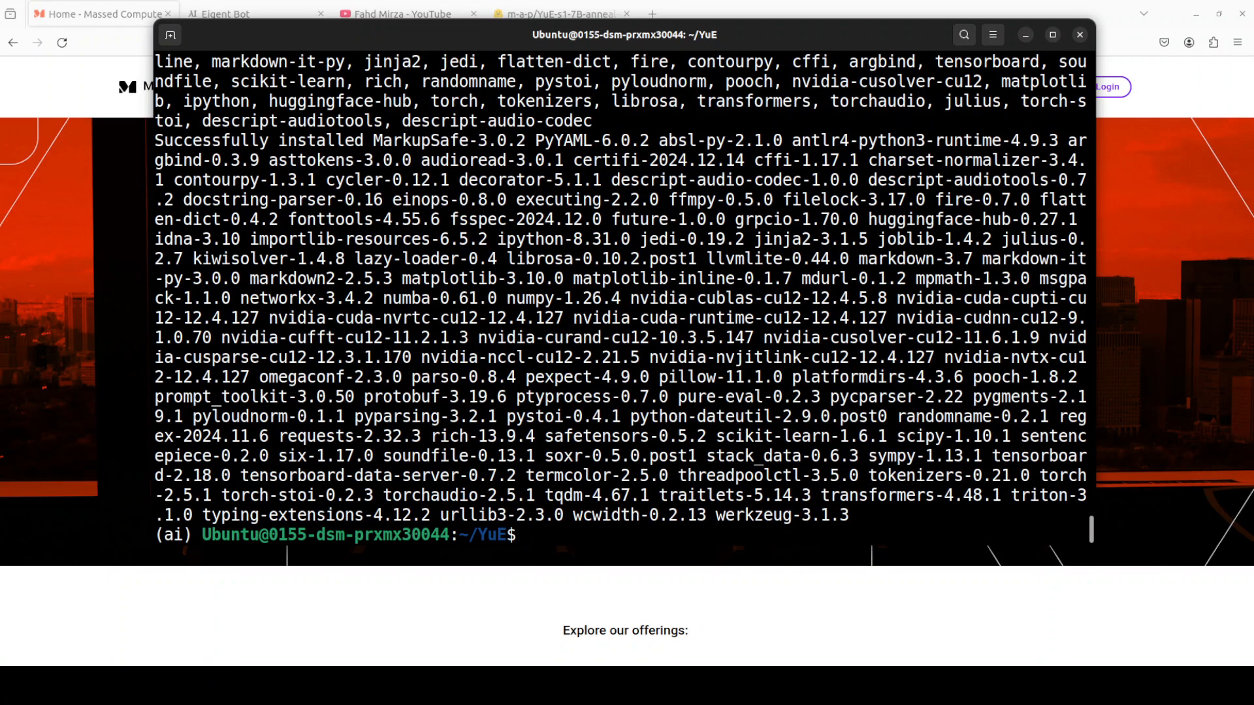
right_click(624, 379)
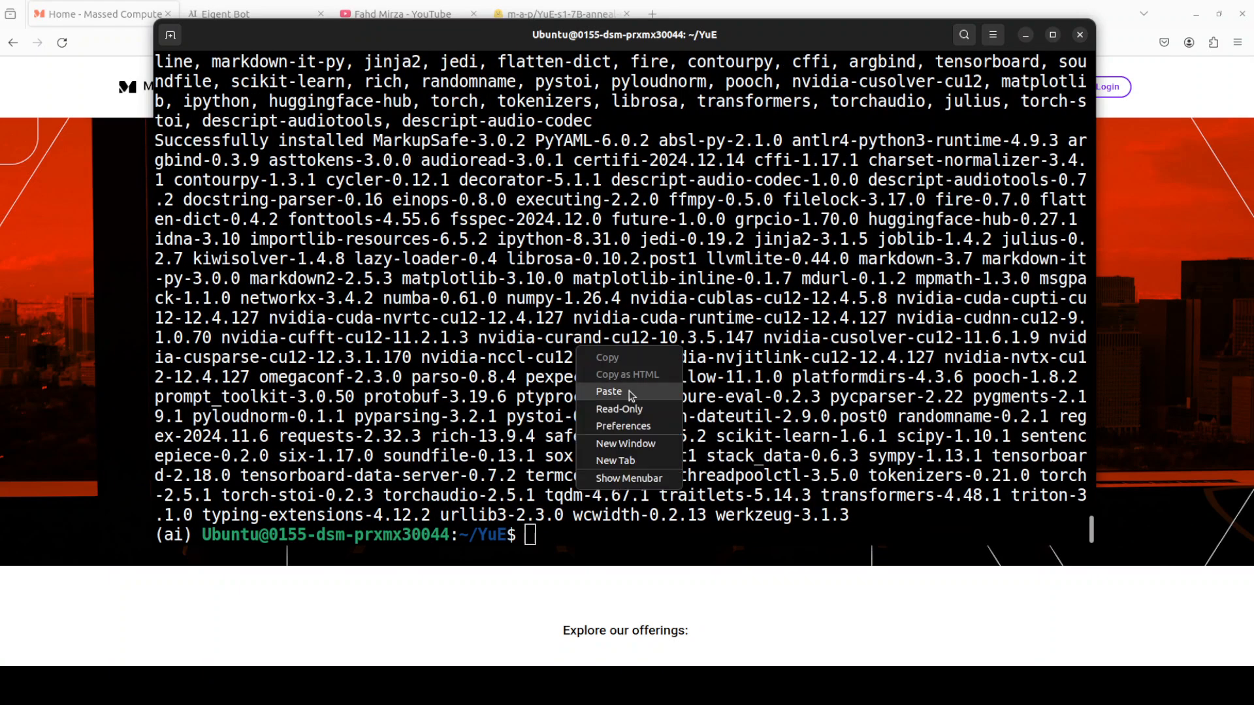
click(609, 391)
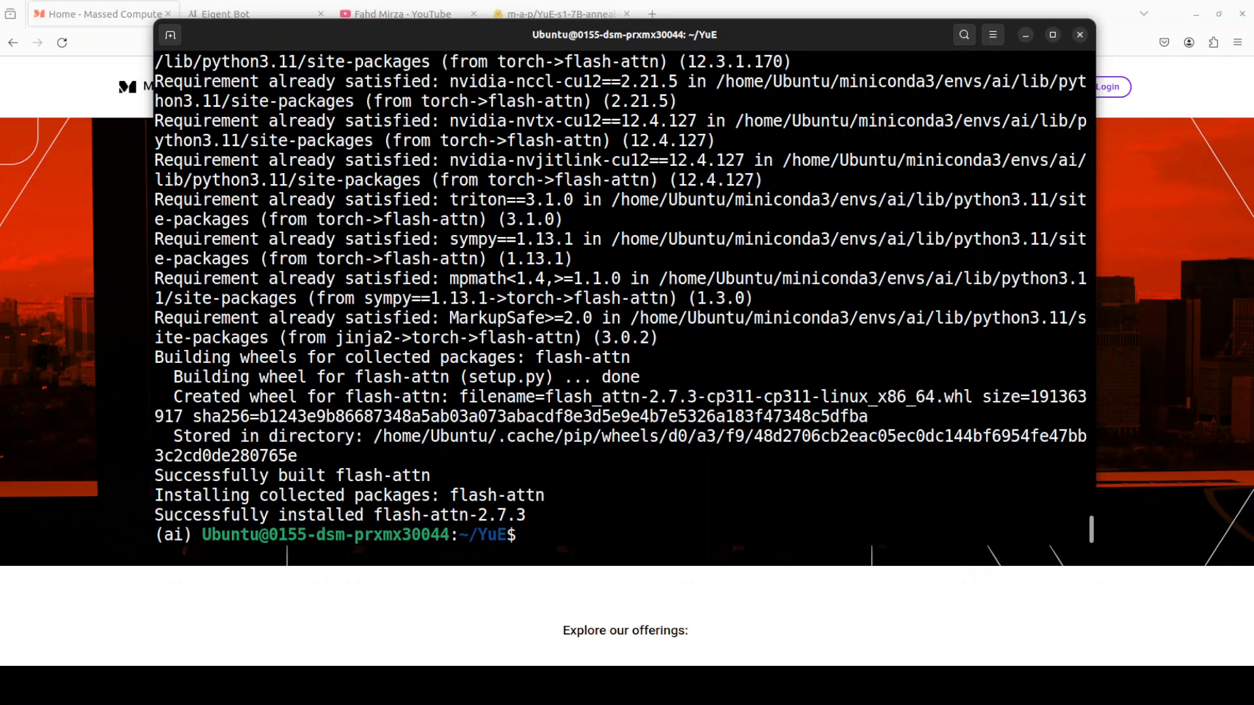
Step: Enter the inference folder, clone xcodec_mini_infer from Hugging Face, and type clear
text(ls)
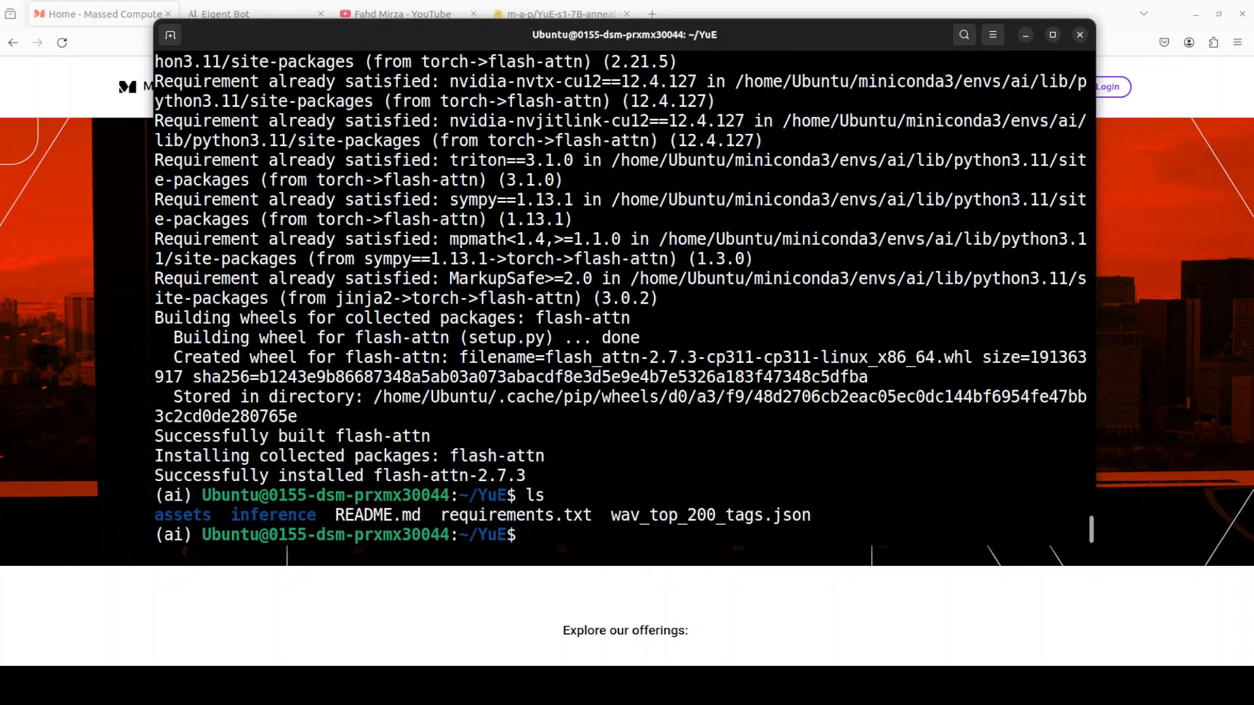
text(cd i)
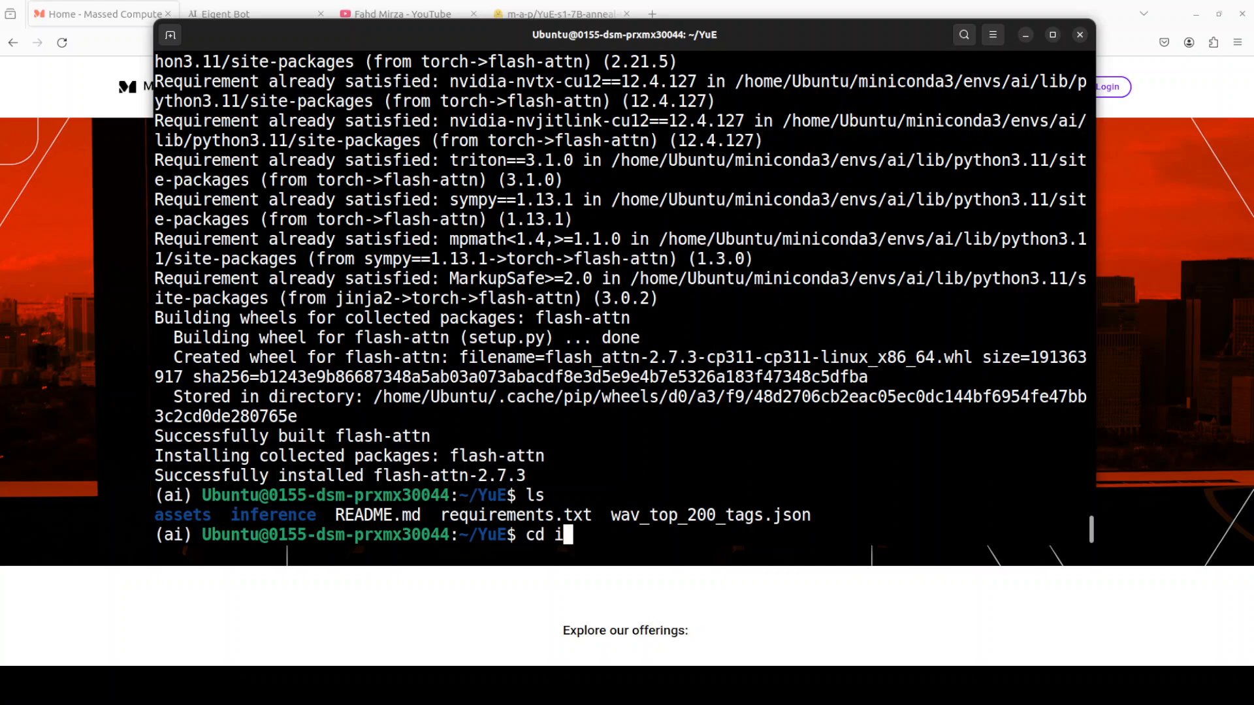
key(Tab)
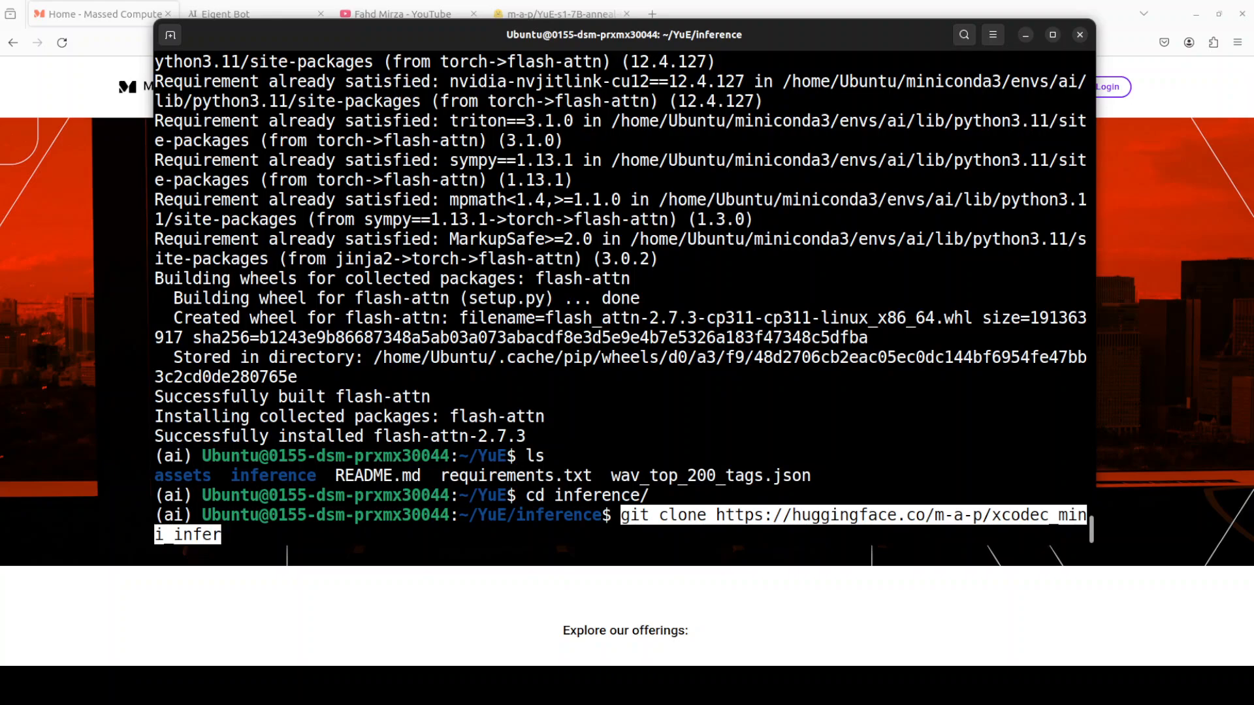
key(Return)
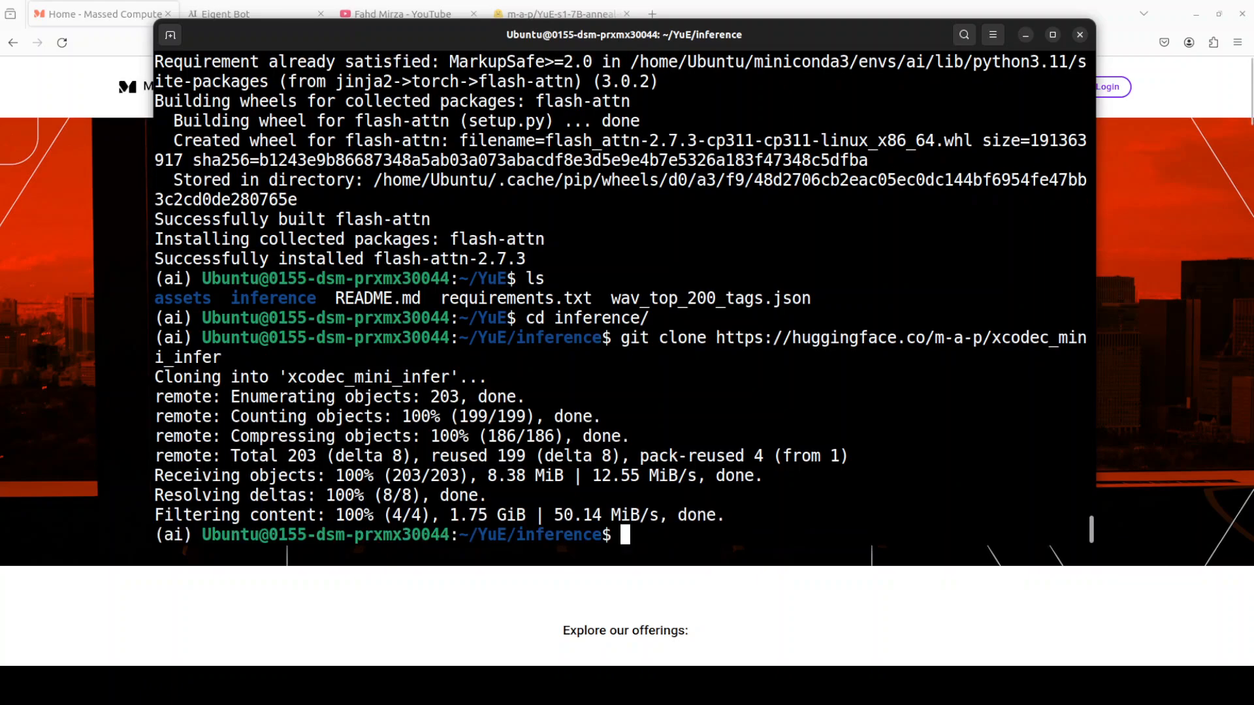
text(clear)
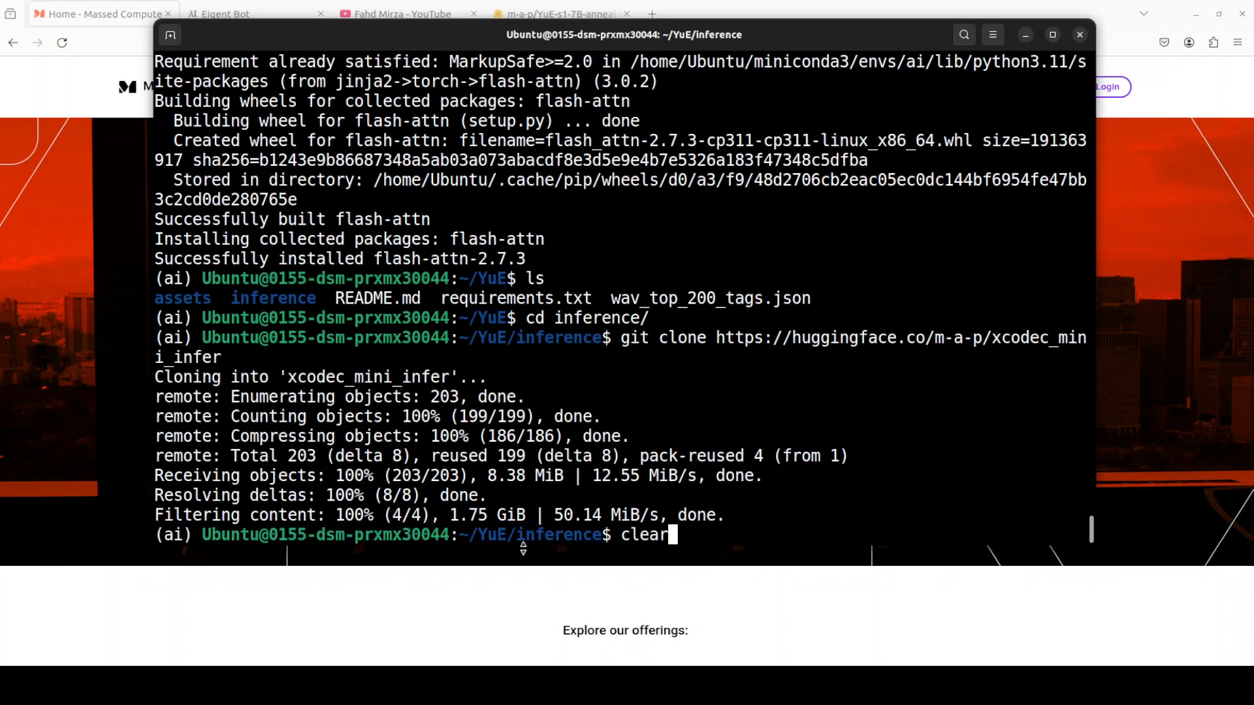
Step: Clear the terminal and paste the multi-line infer.py command at the prompt
key(Enter)
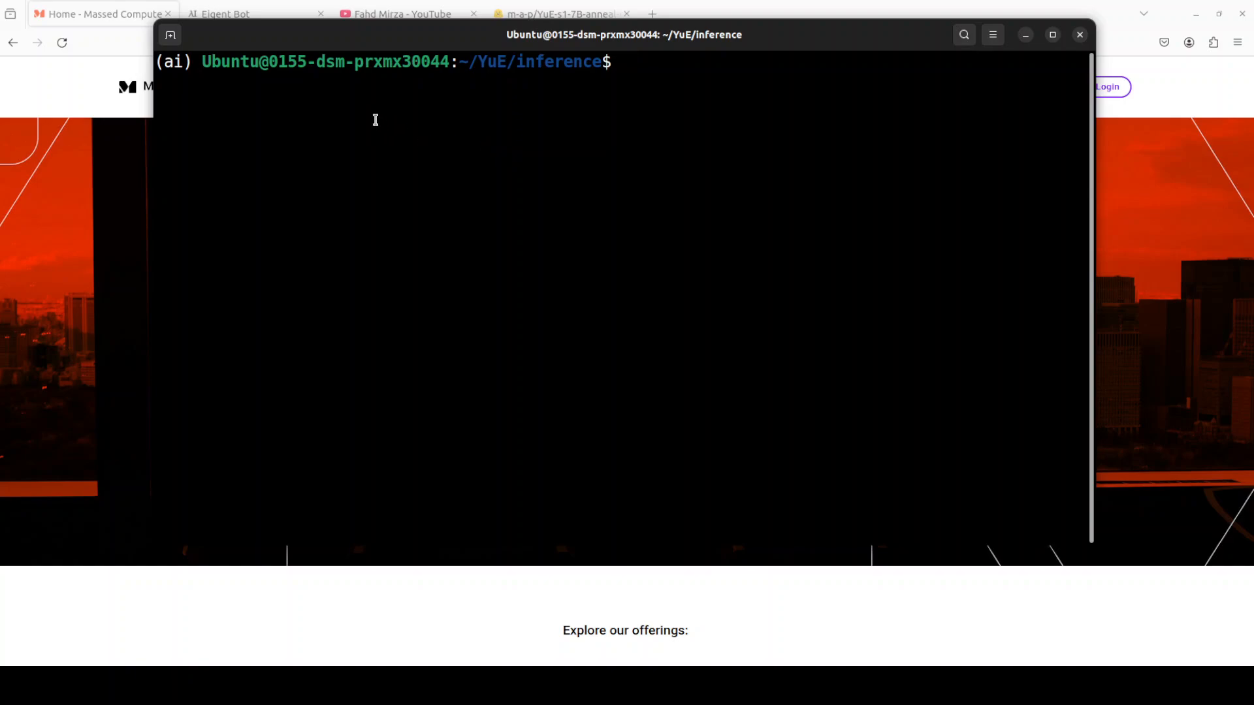
right_click(376, 120)
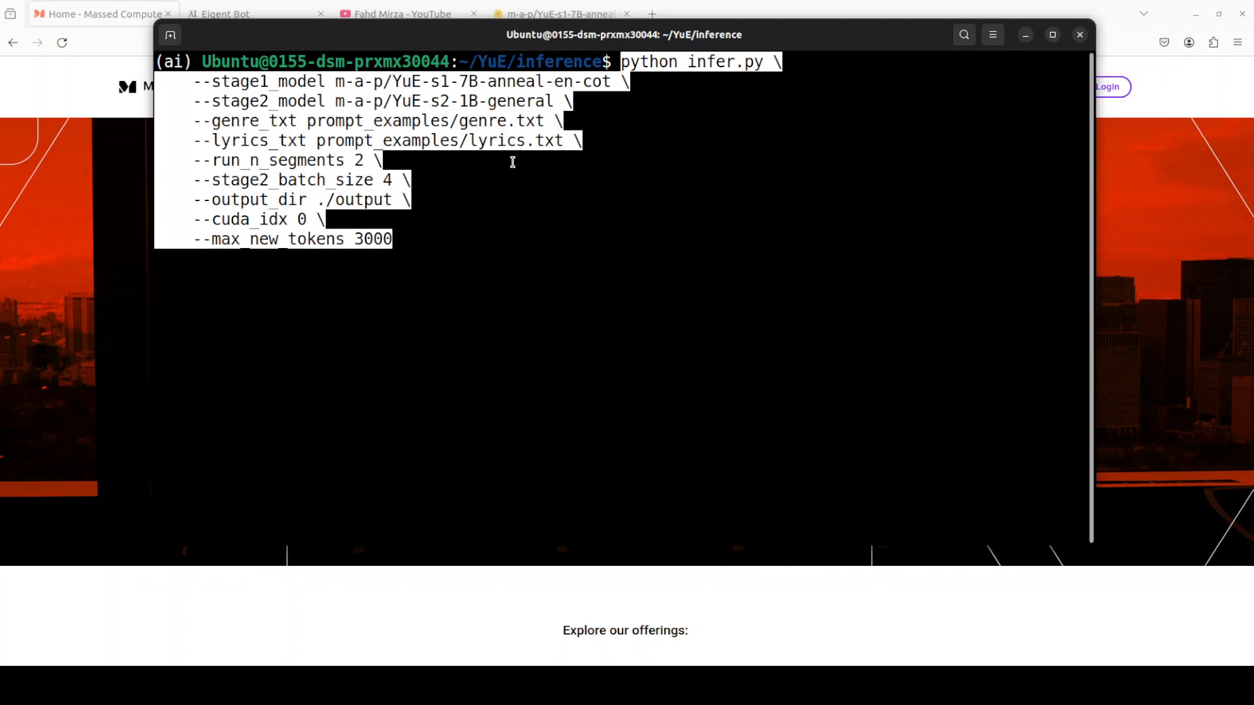
mouse_move(539, 152)
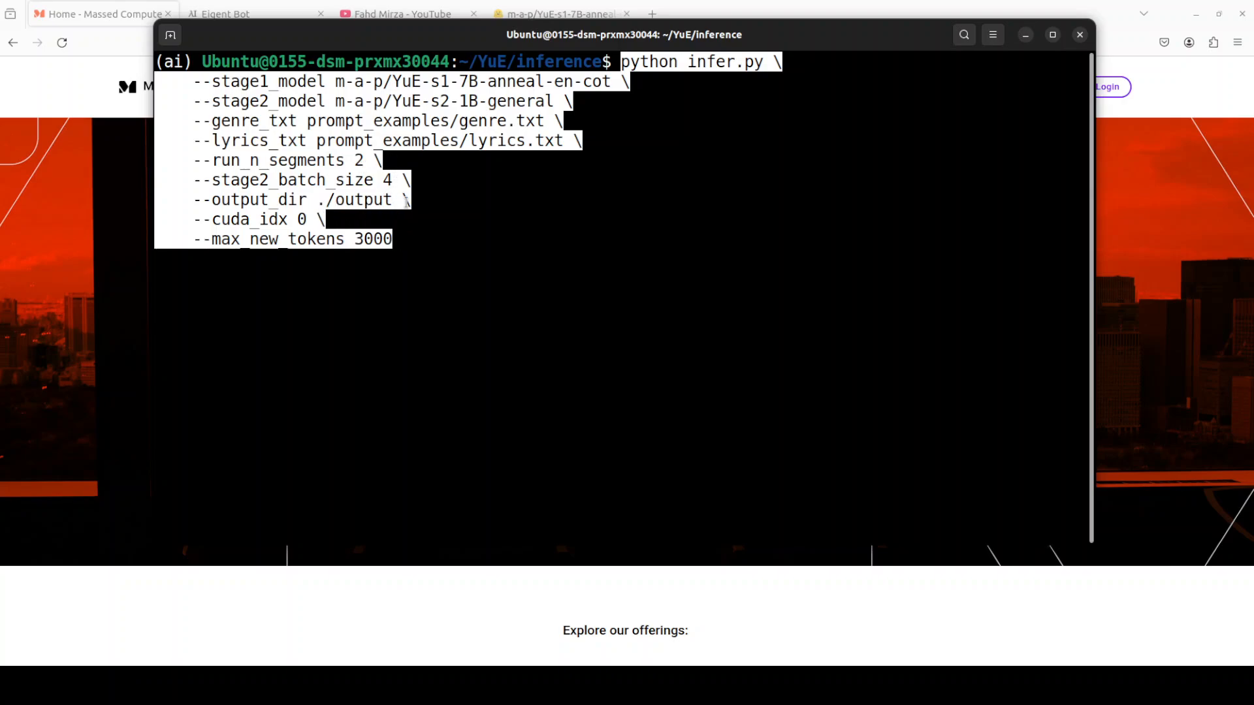
mouse_move(333, 252)
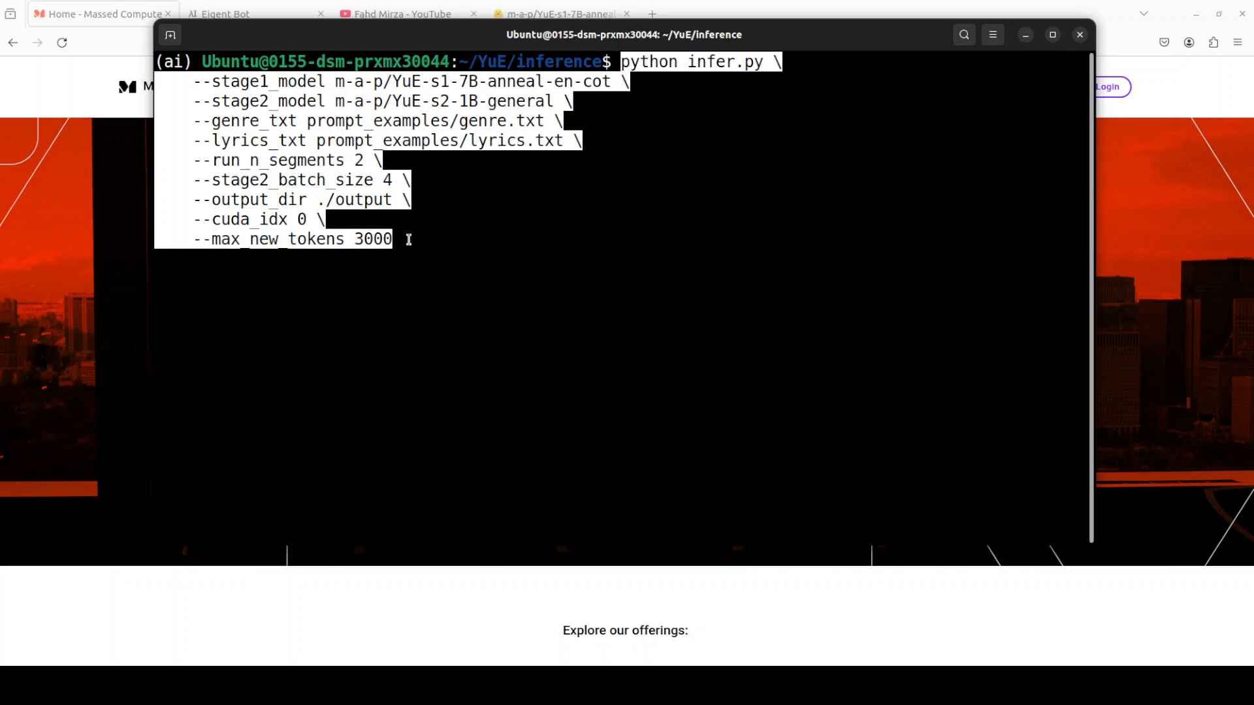
mouse_move(107, 382)
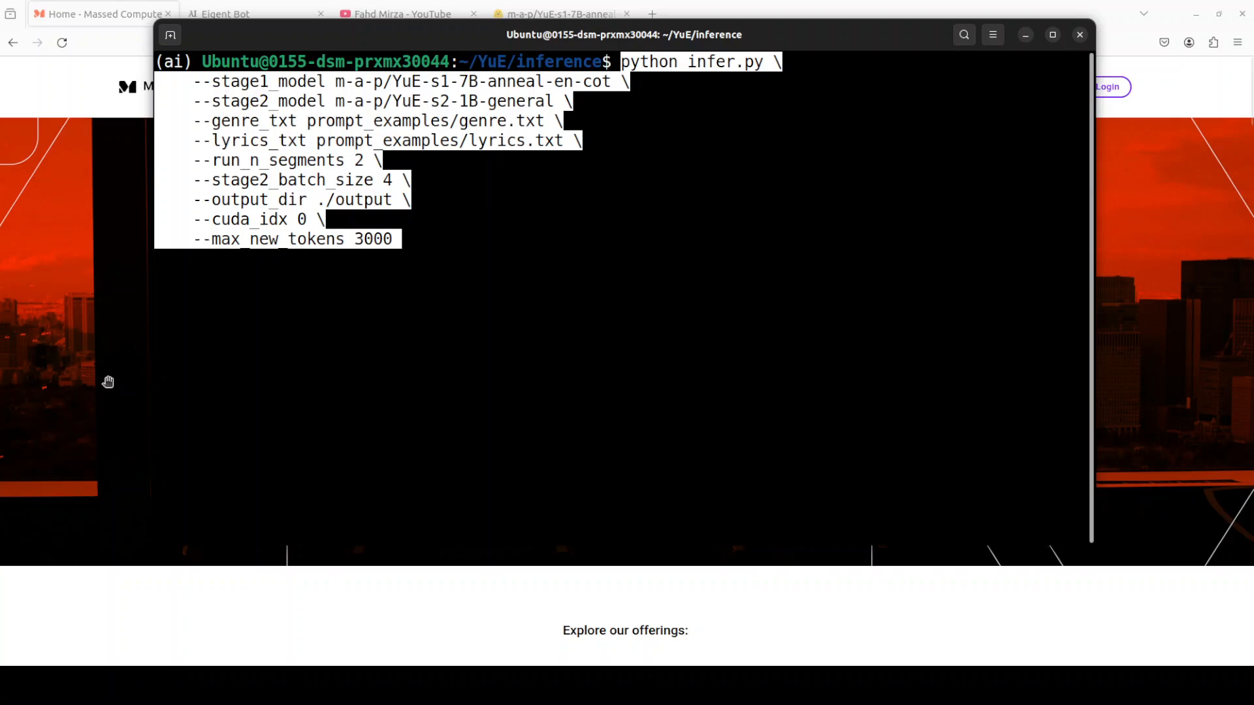
mouse_move(490, 189)
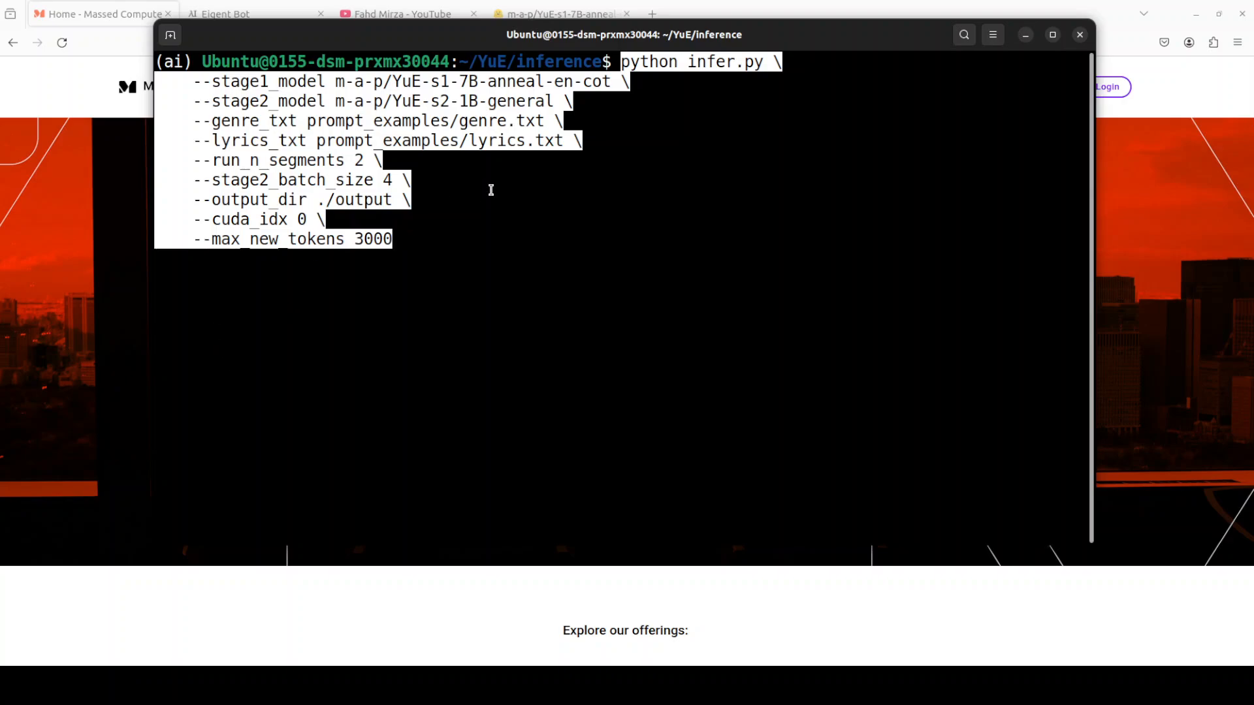
mouse_move(457, 161)
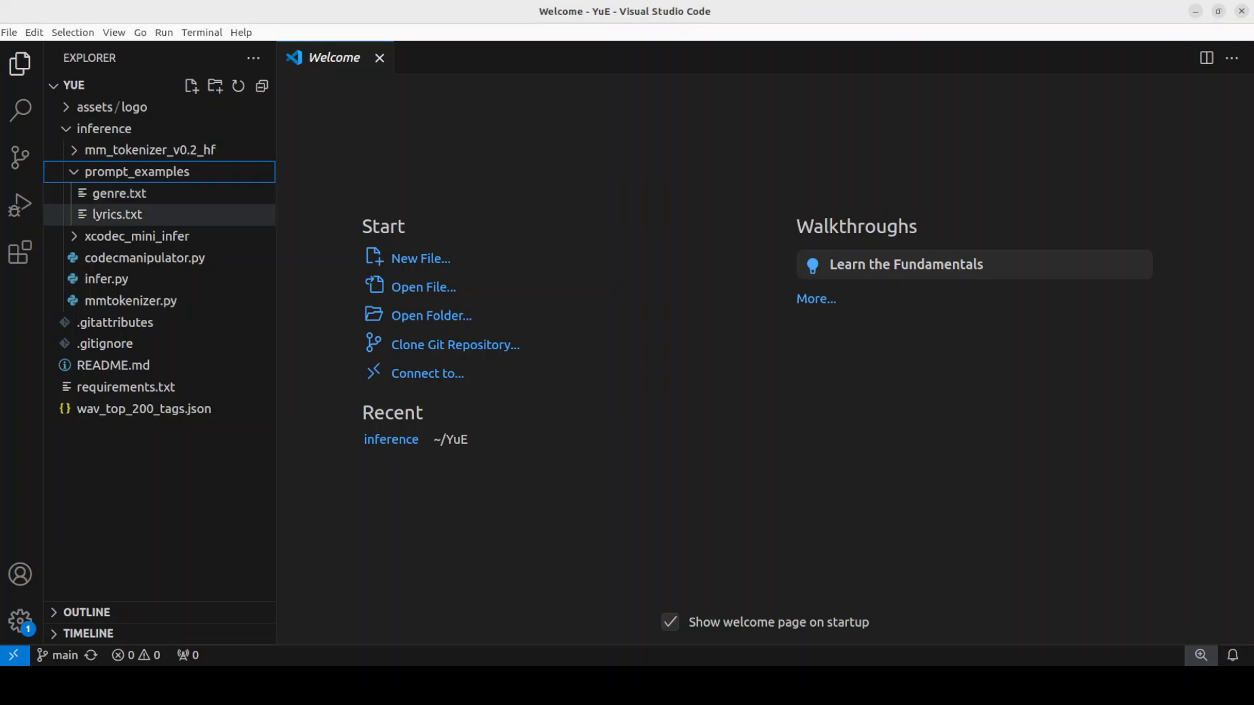
Step: Open genre.txt, scroll through lyrics.txt, then return to genre.txt's uplifting pop tags
double_click(119, 194)
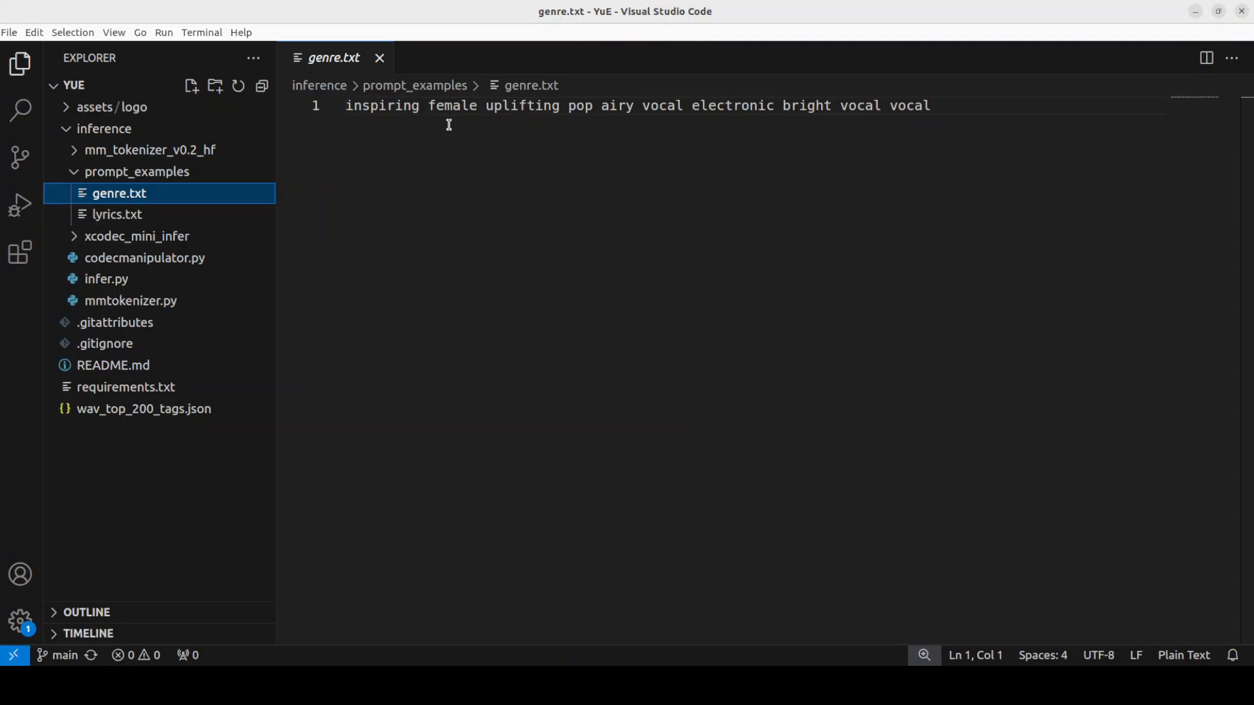
mouse_move(798, 120)
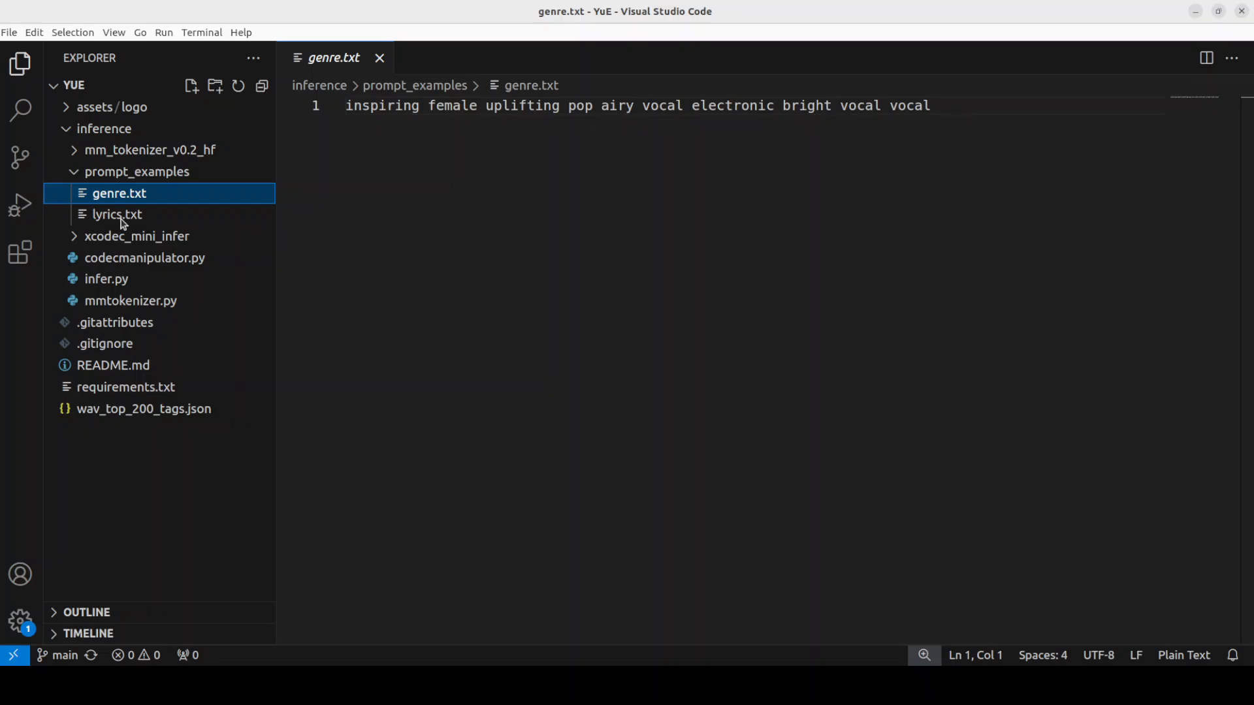
click(116, 214)
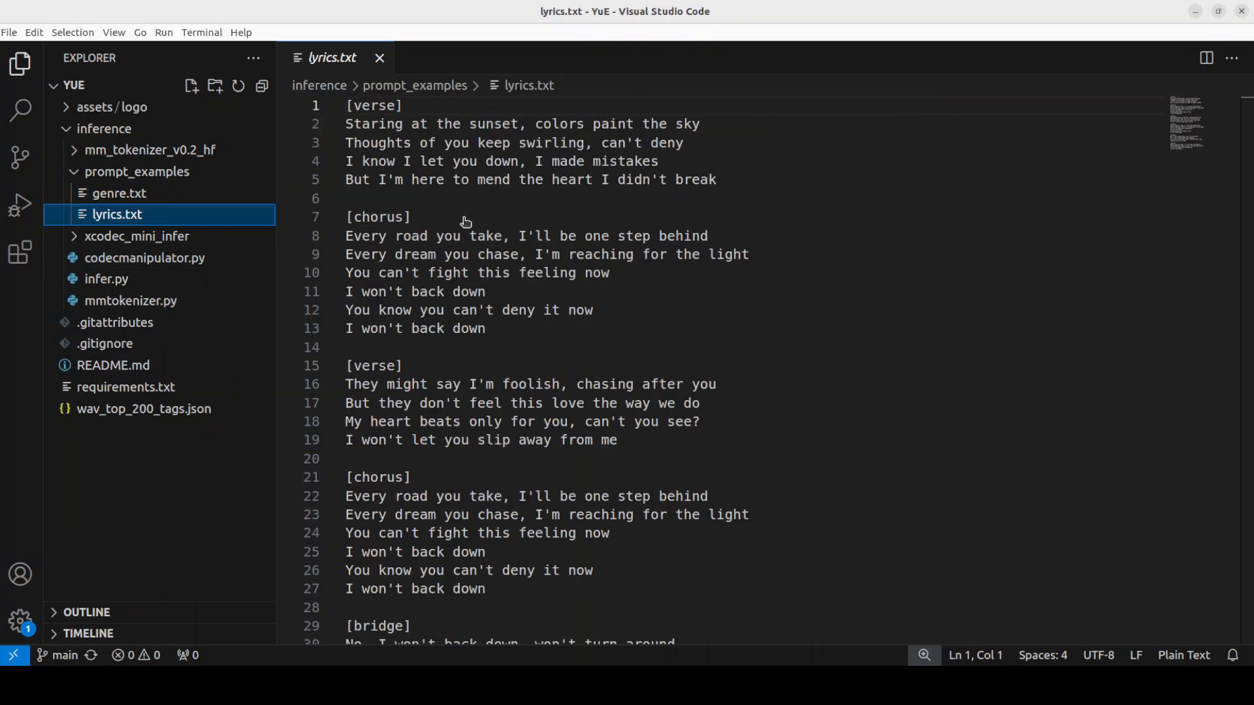
scroll(down, 3)
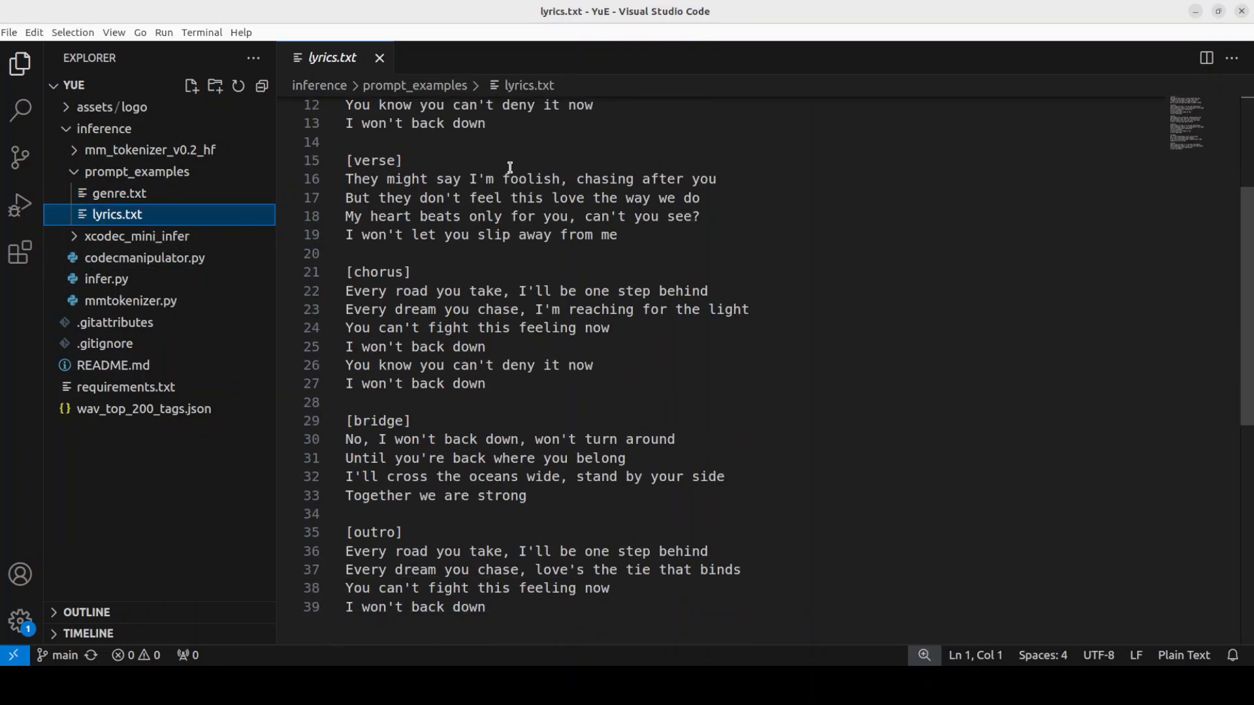
scroll(down, 3)
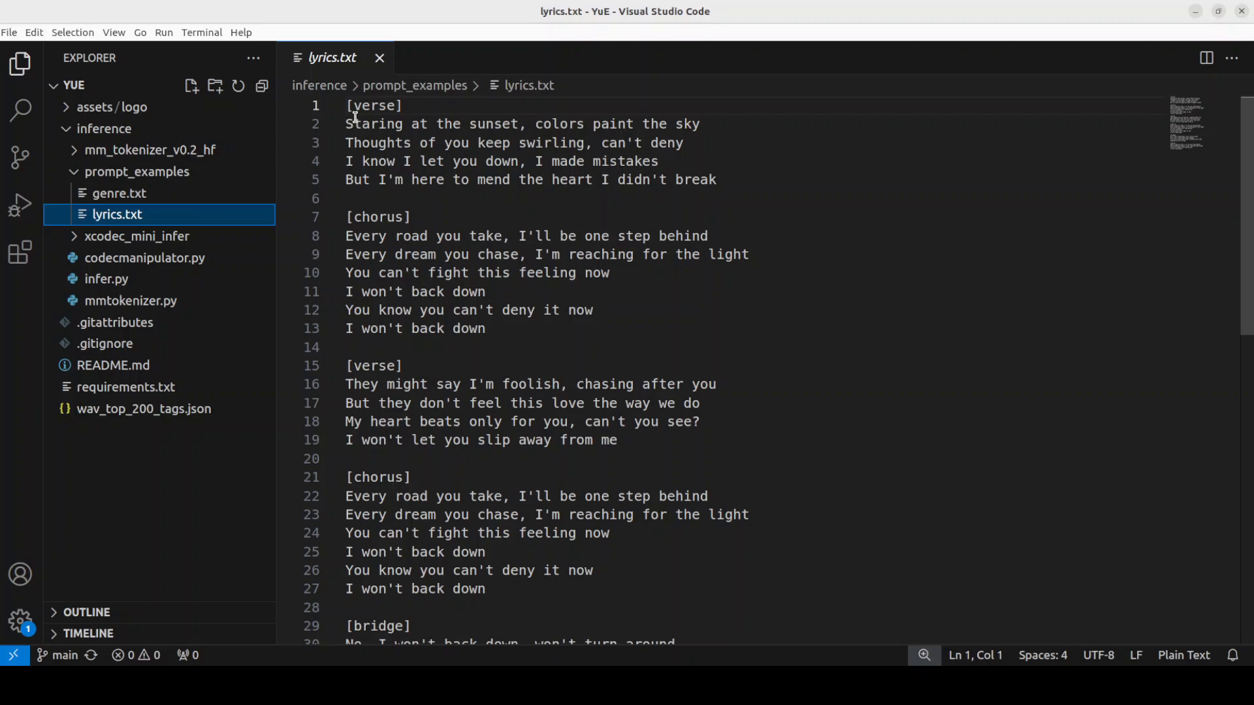
mouse_move(378, 403)
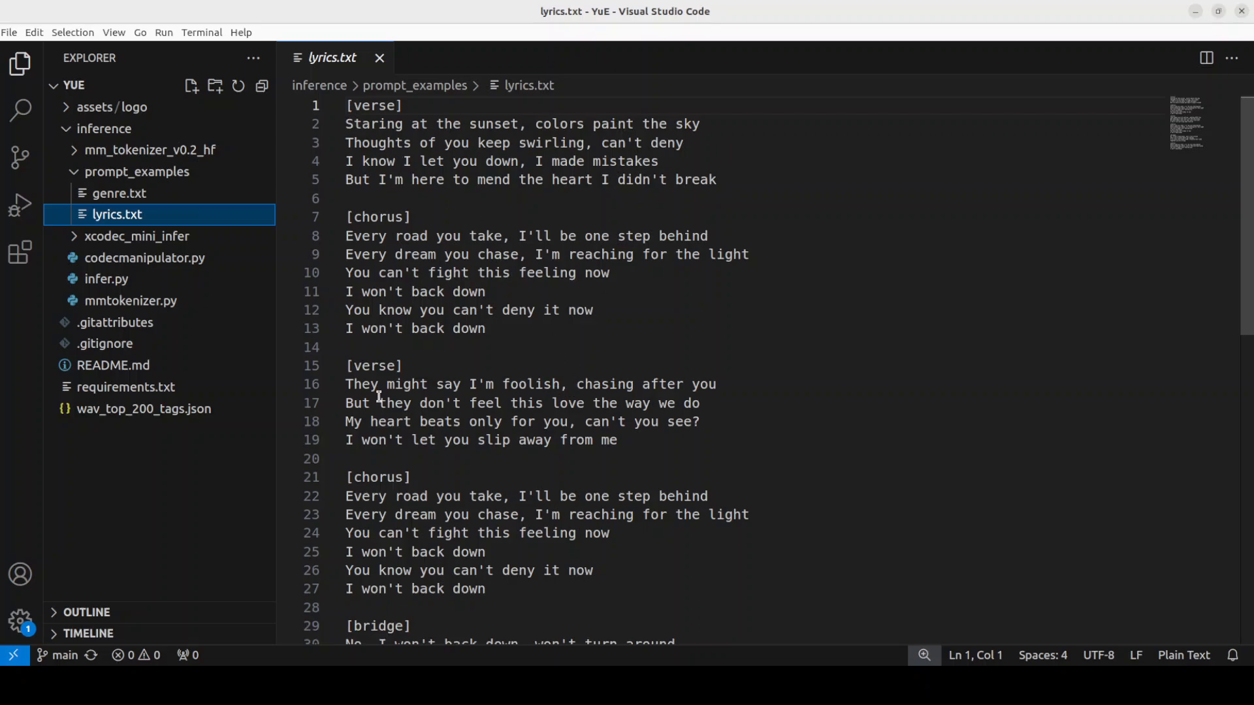
click(119, 194)
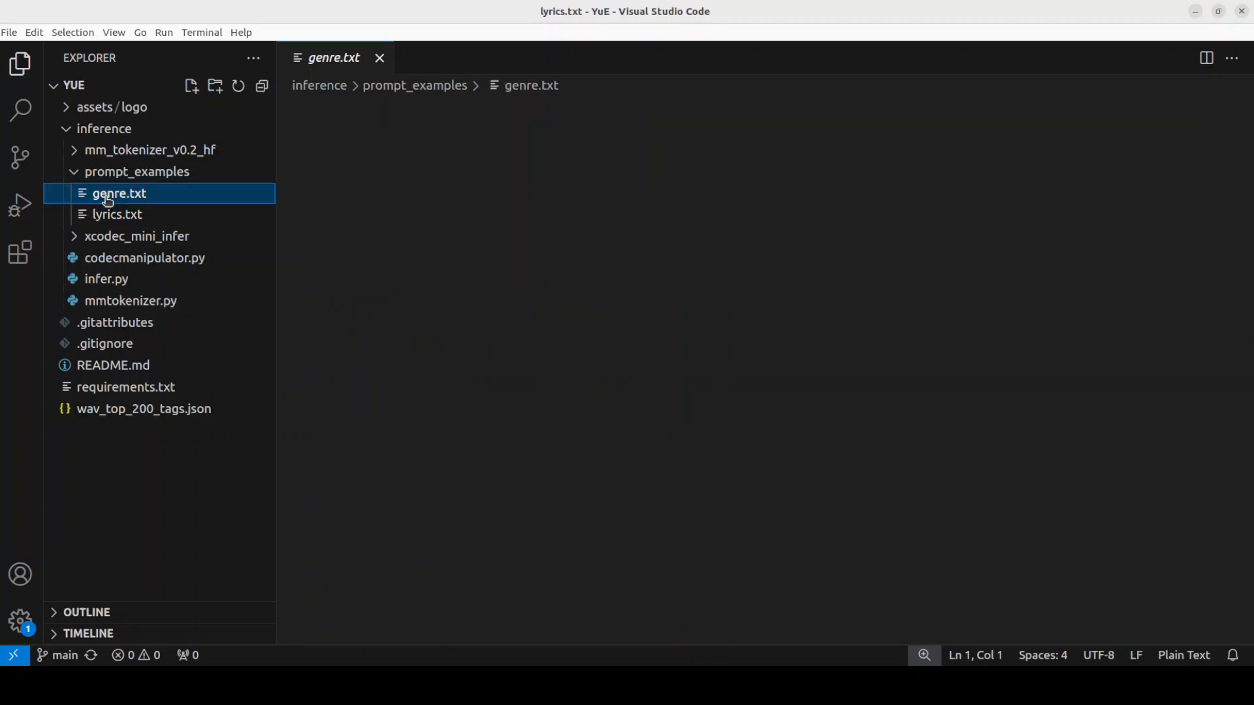
click(120, 193)
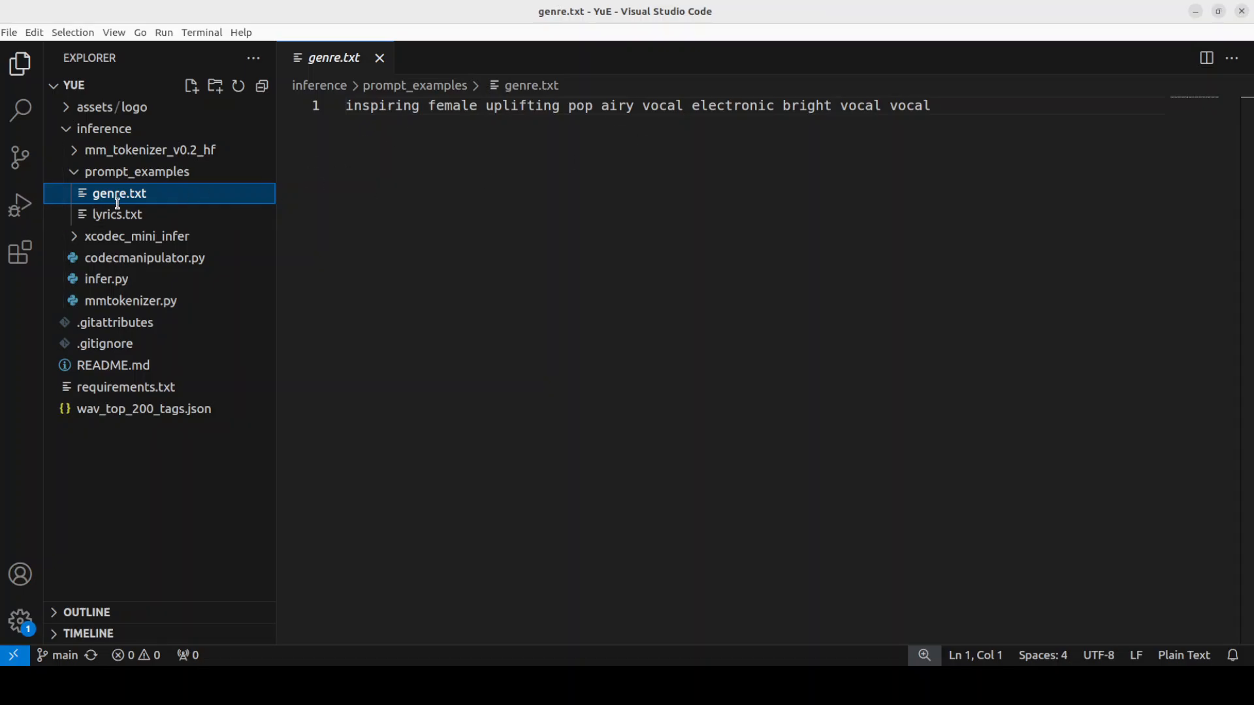
click(117, 215)
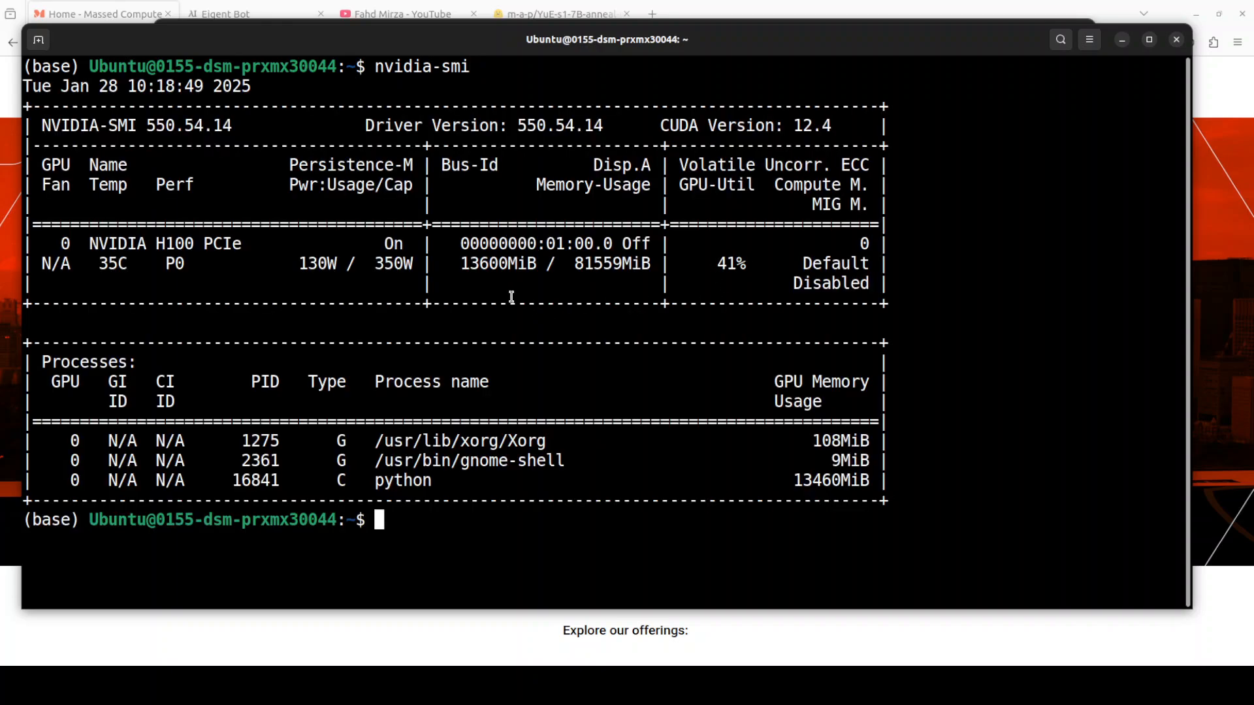
mouse_move(475, 279)
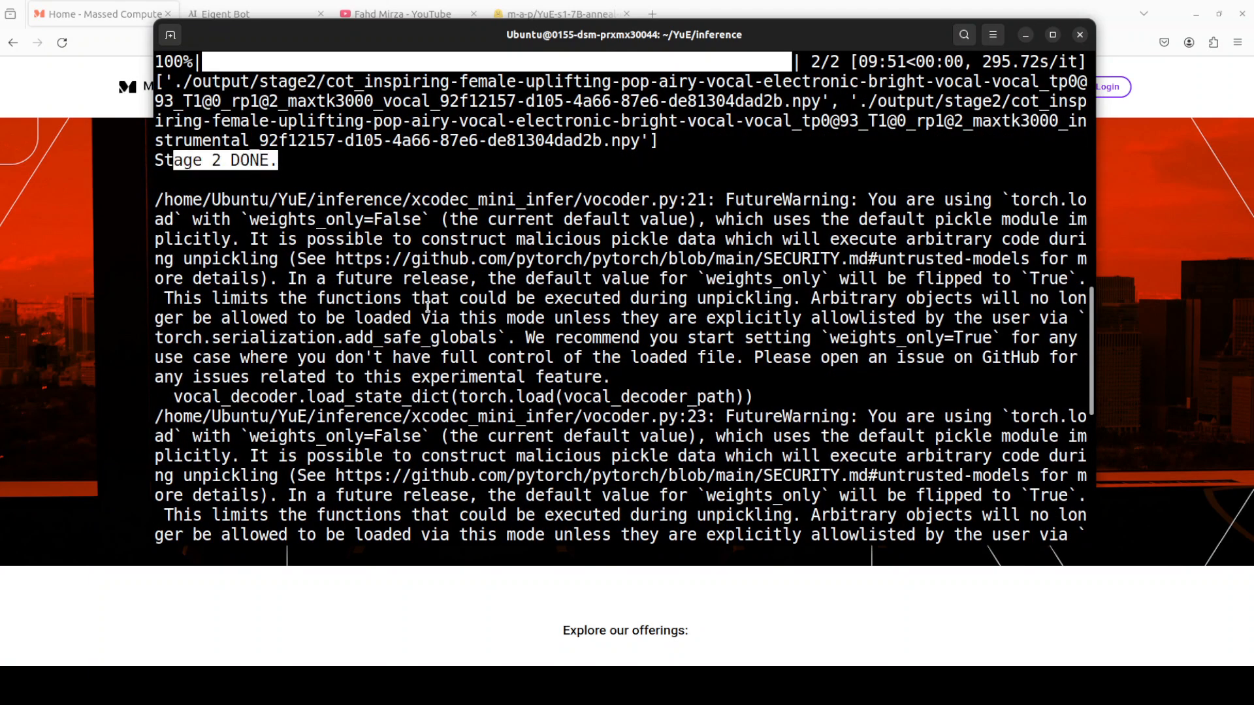
Step: Scroll the generation output down to the 'Created mix' line for the final MP3
scroll(down, 3)
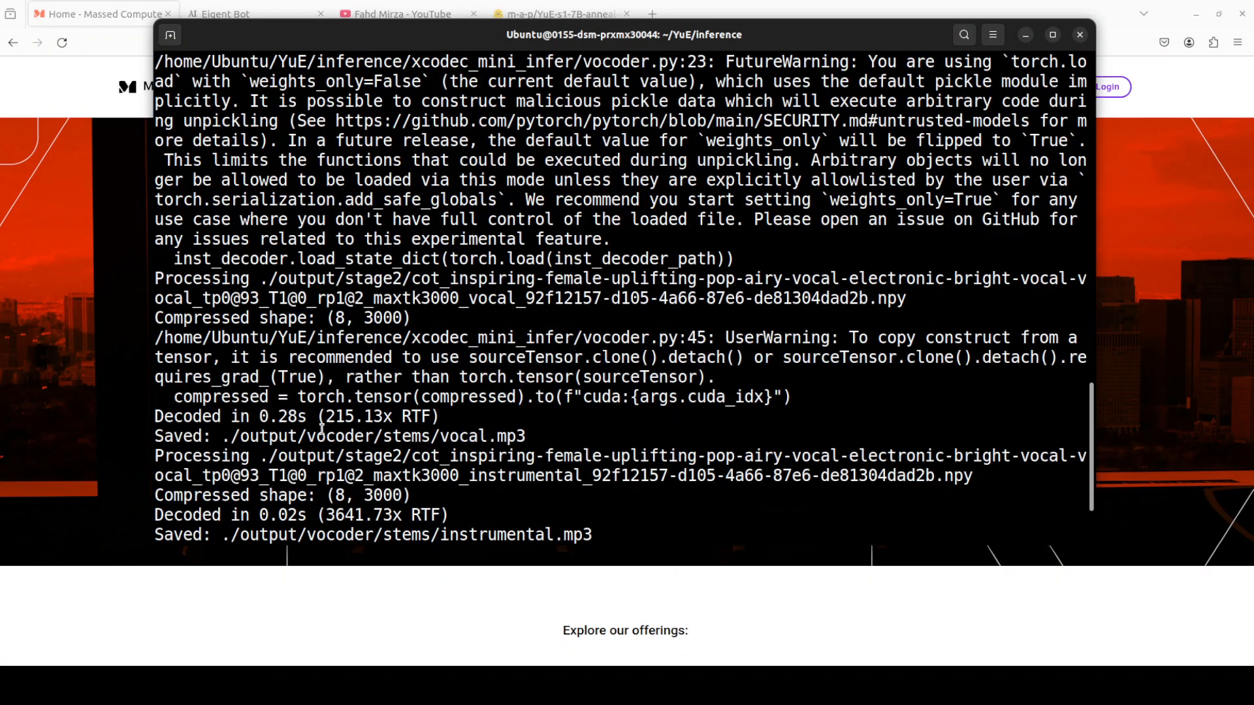
scroll(down, 3)
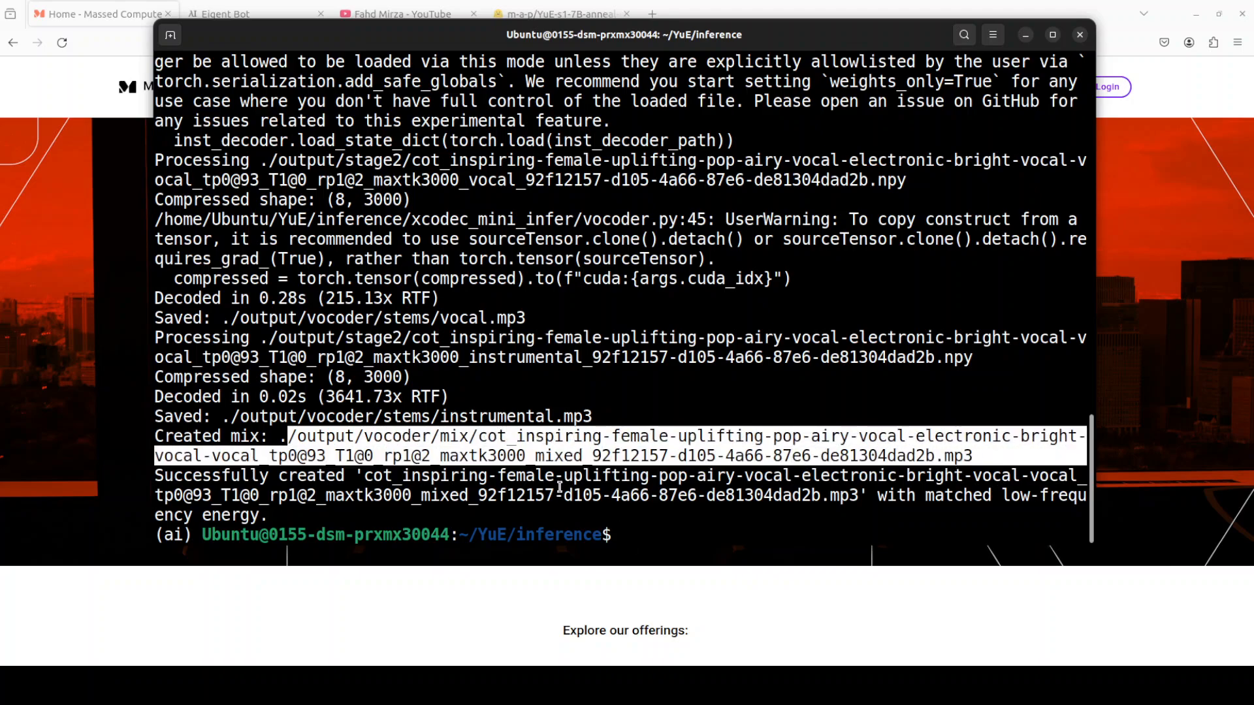
mouse_move(500, 327)
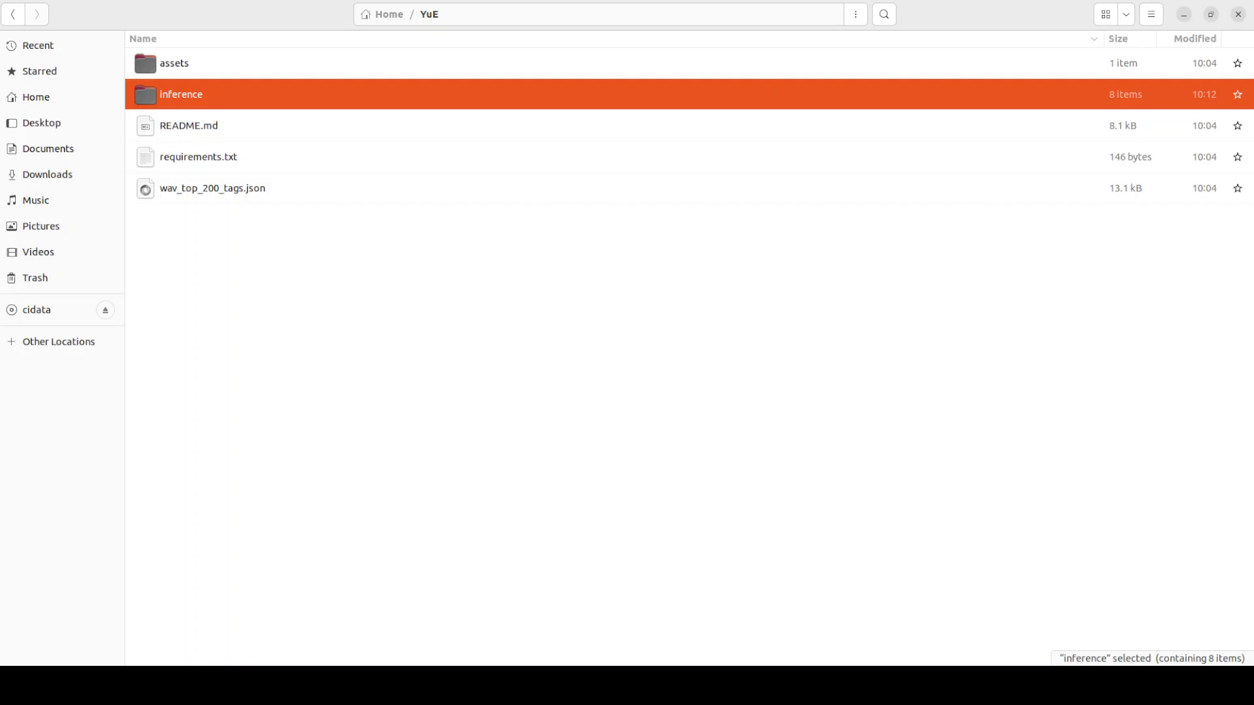
Step: Browse into inference/output and select the 573 kB mixed song MP3
double_click(181, 94)
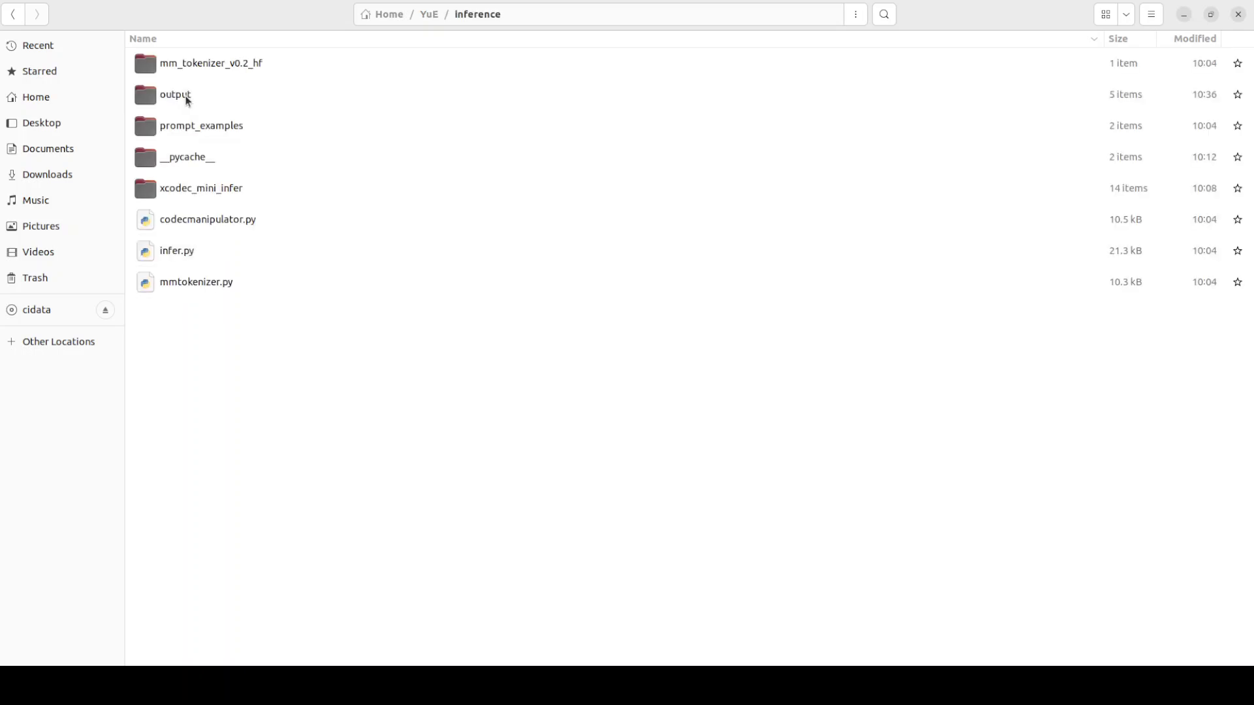
double_click(174, 95)
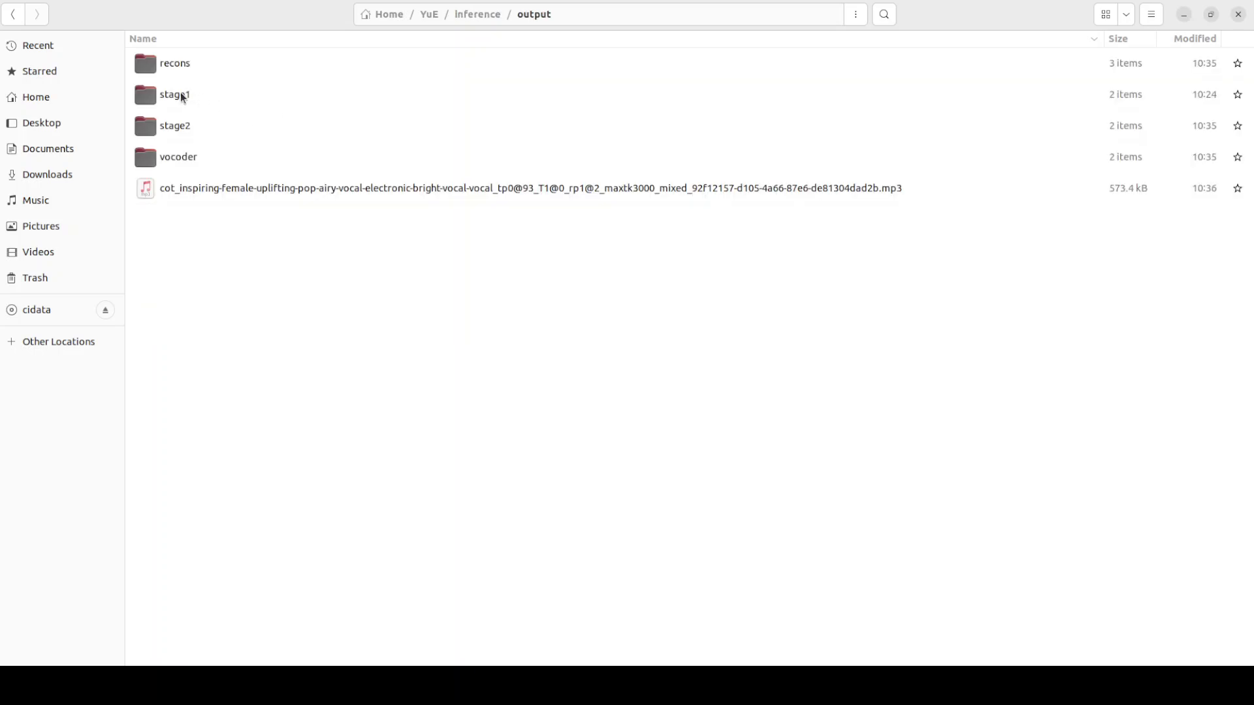
click(175, 126)
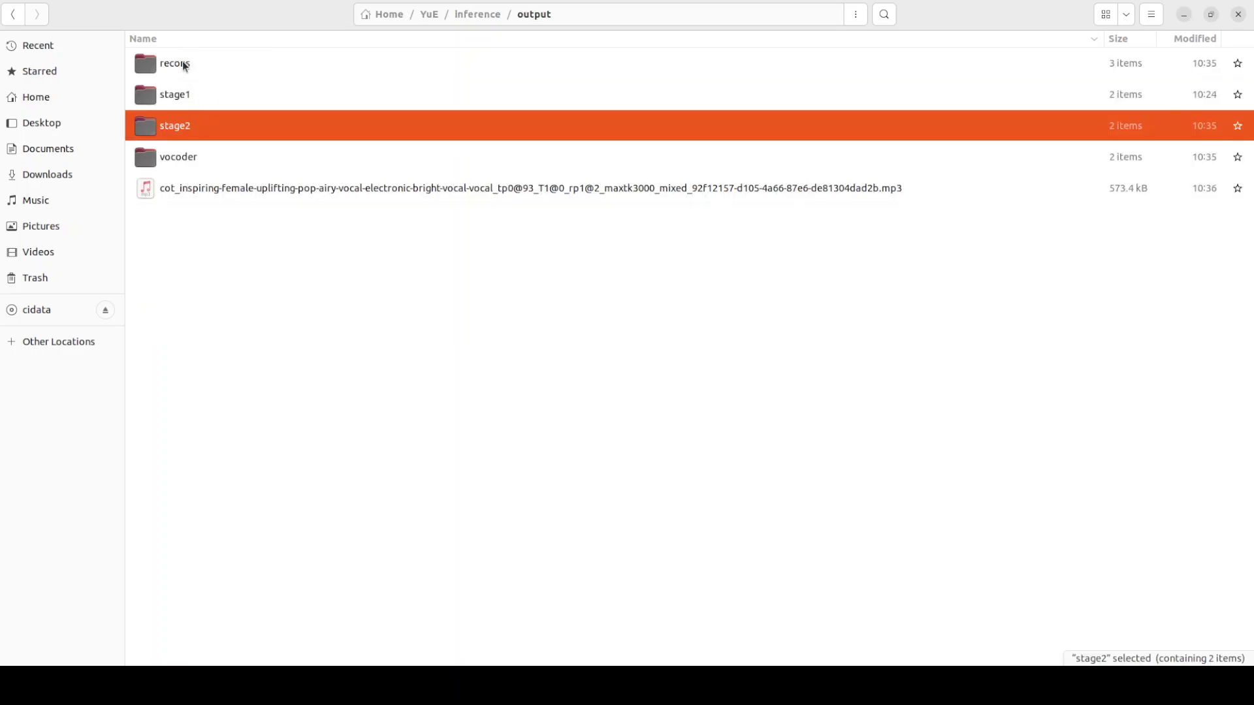
mouse_move(269, 197)
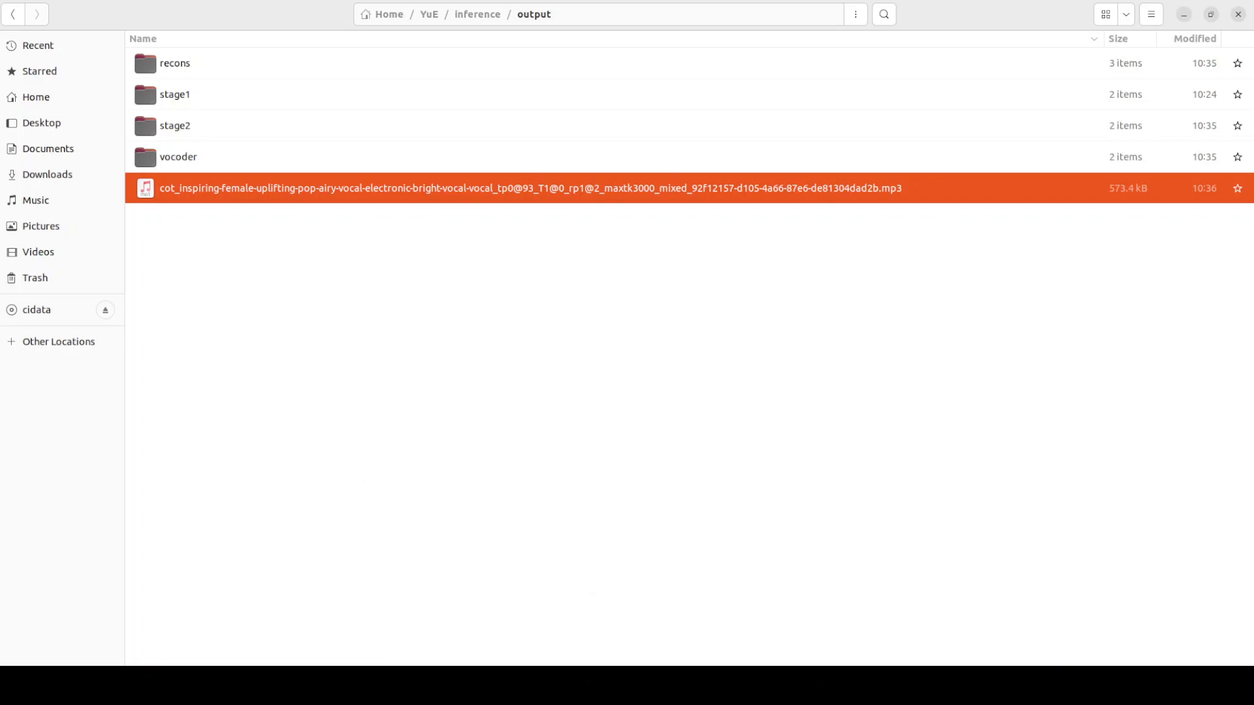
click(529, 189)
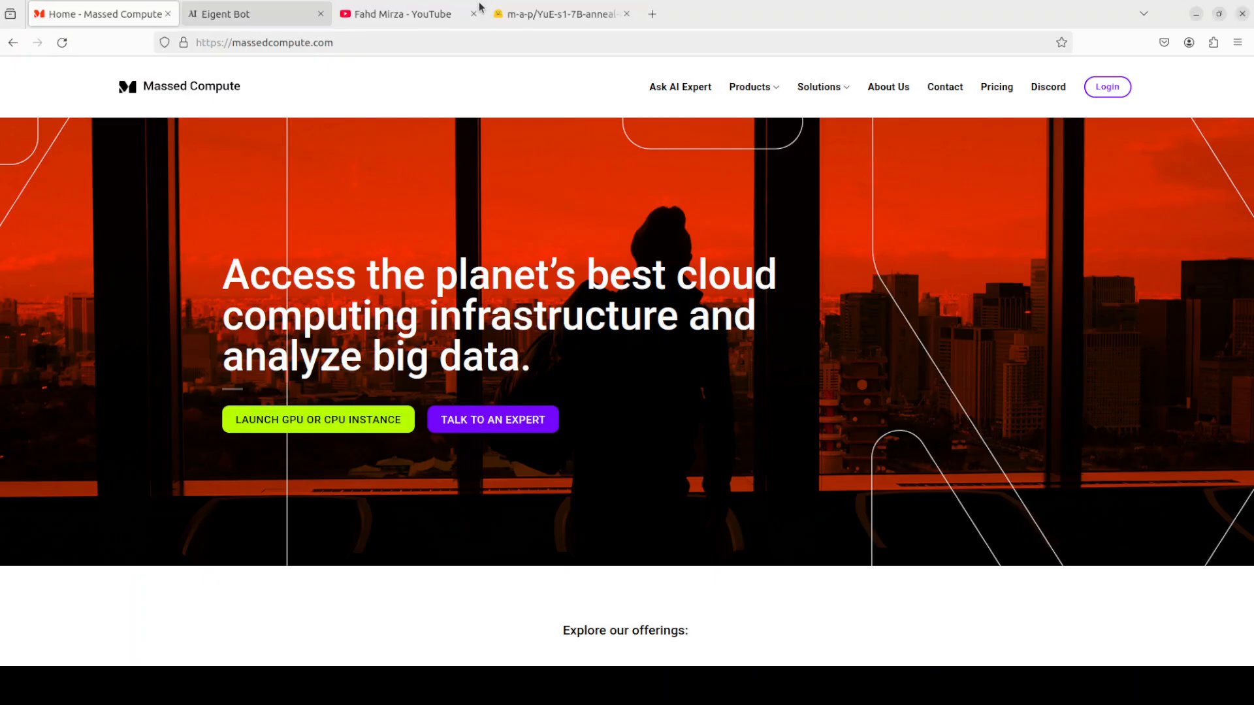
Step: View the YuE-s1-7B-anneal-en-cot model card, then switch to Fahd Mirza's YouTube channel
click(563, 13)
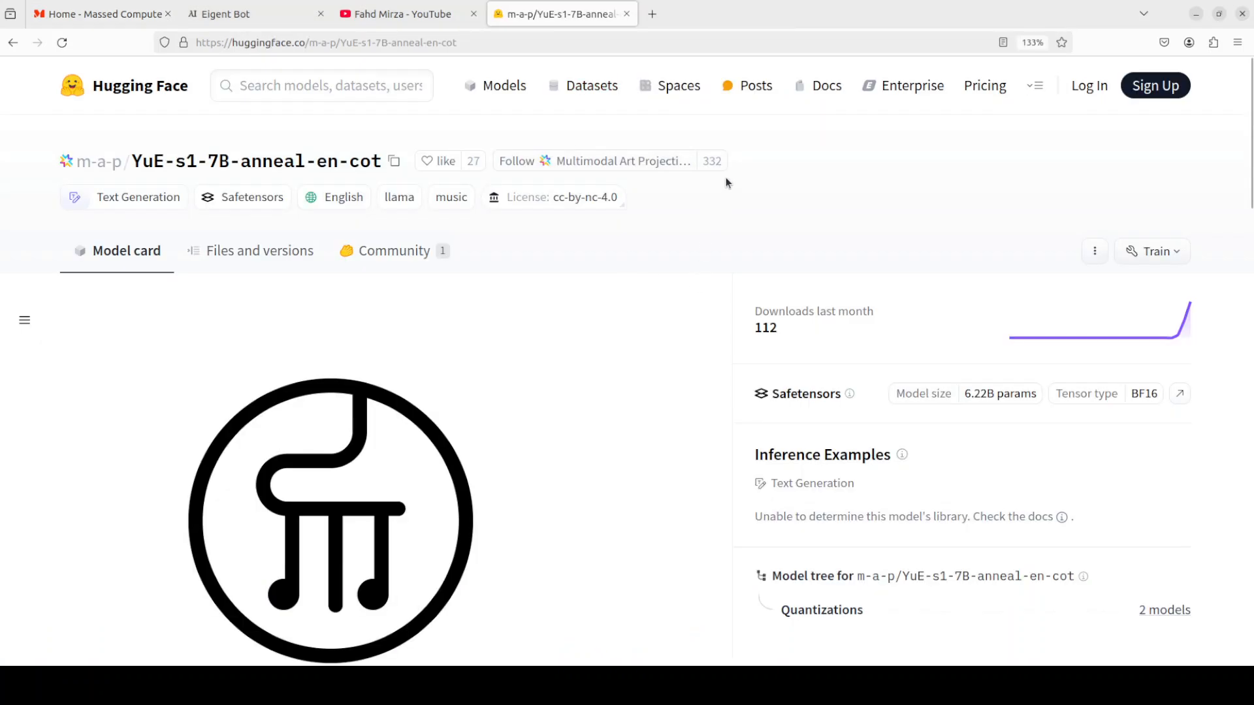
mouse_move(693, 209)
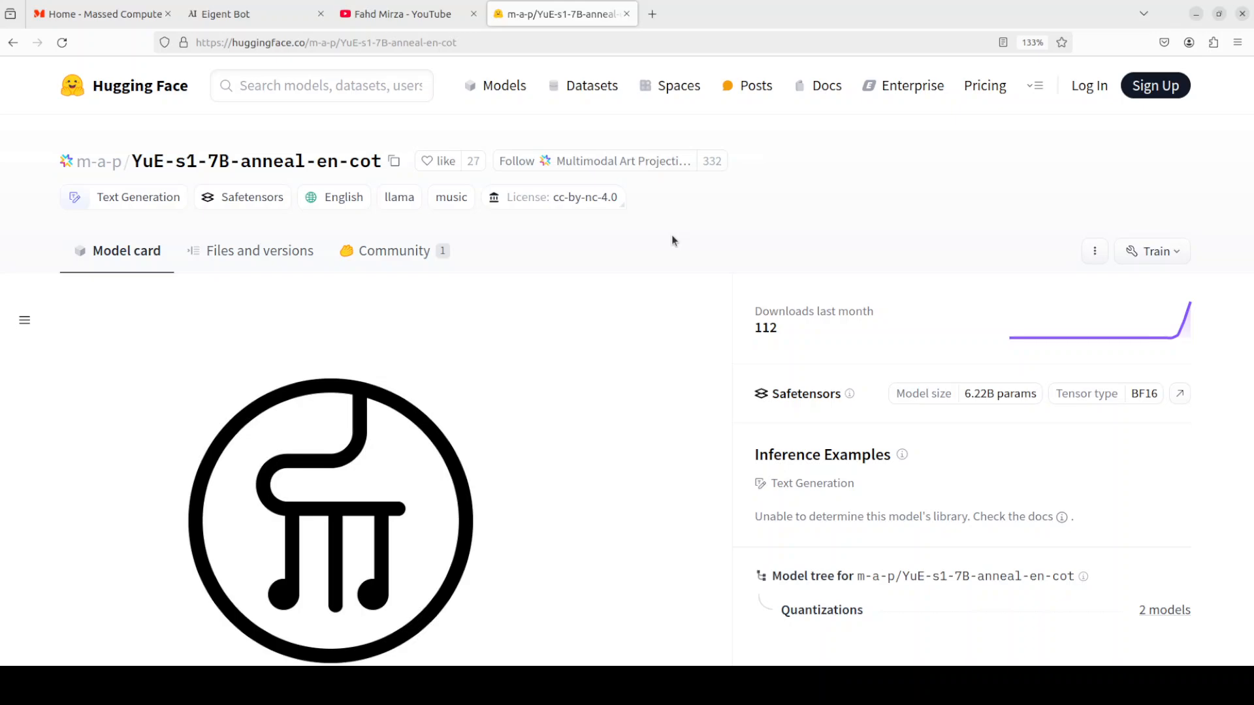
mouse_move(394, 26)
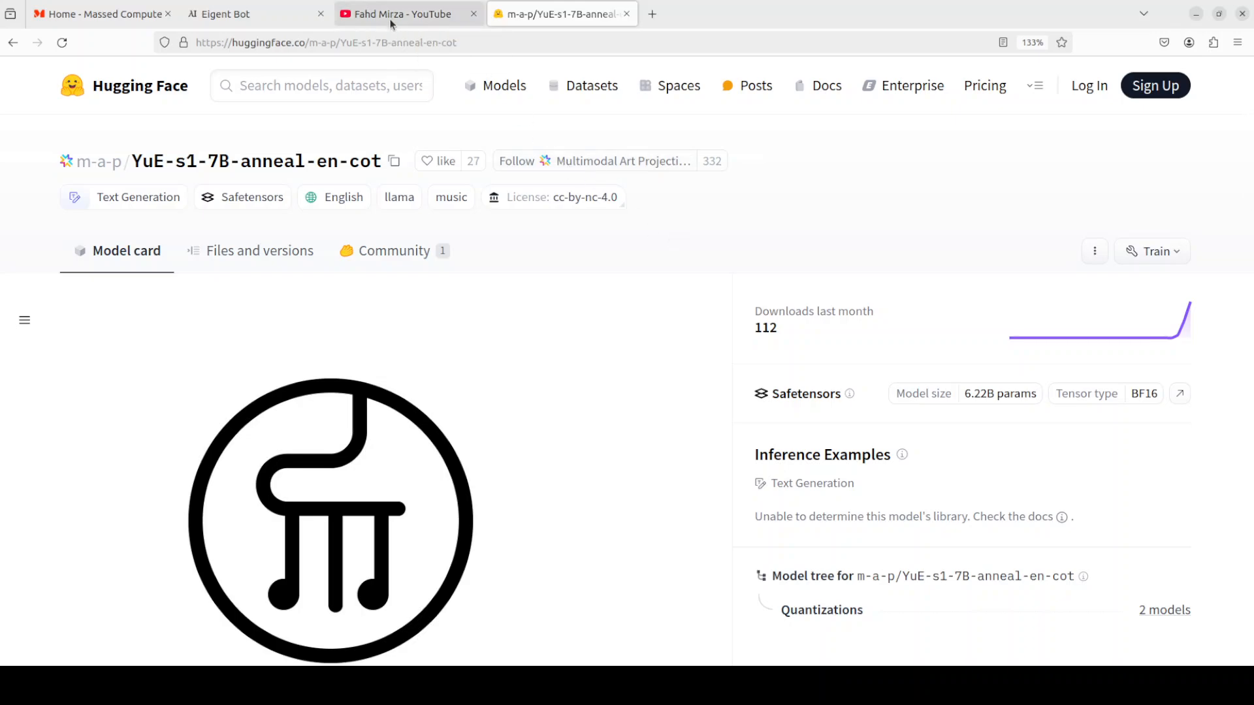
click(401, 14)
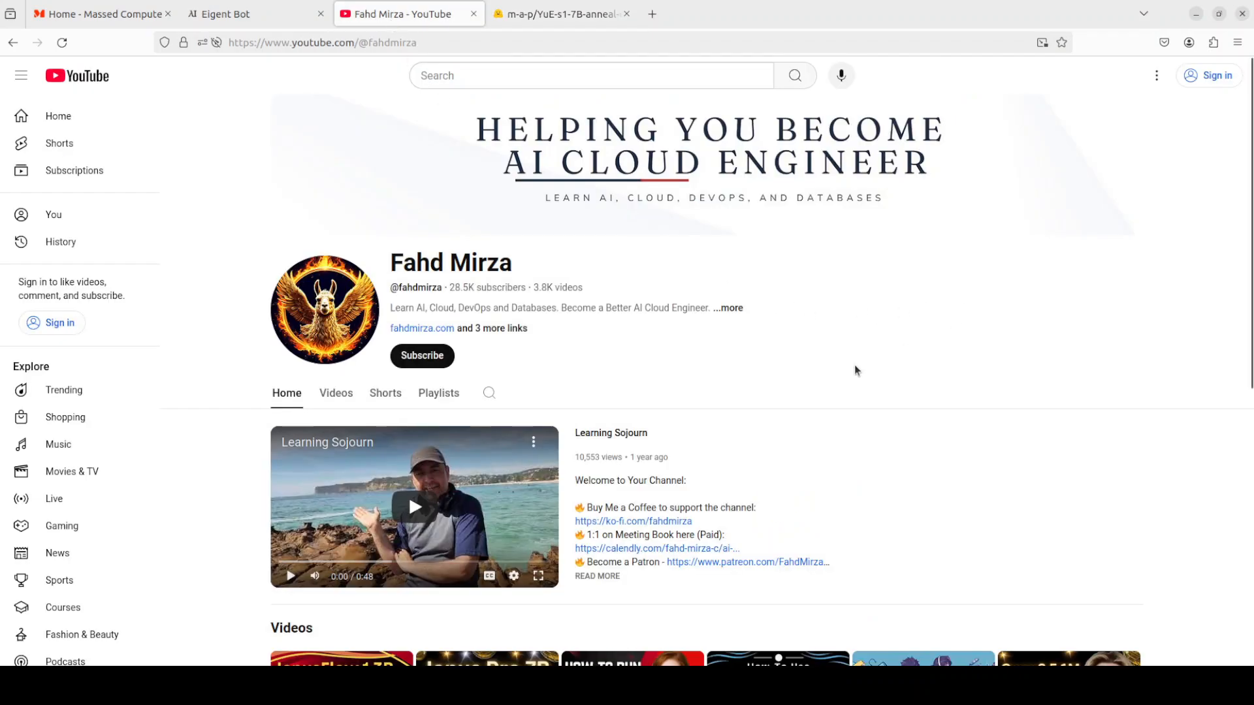